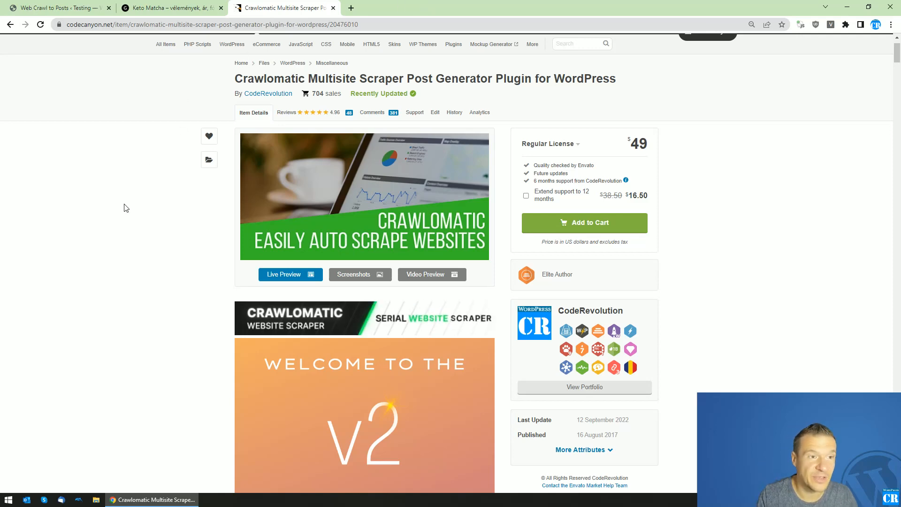
Step: Review the drada.org Keto Matcha article and copy its URL, checking the Crawlomatic CodeCanyon page
{"action": "left_click", "coordinate": [169, 9]}
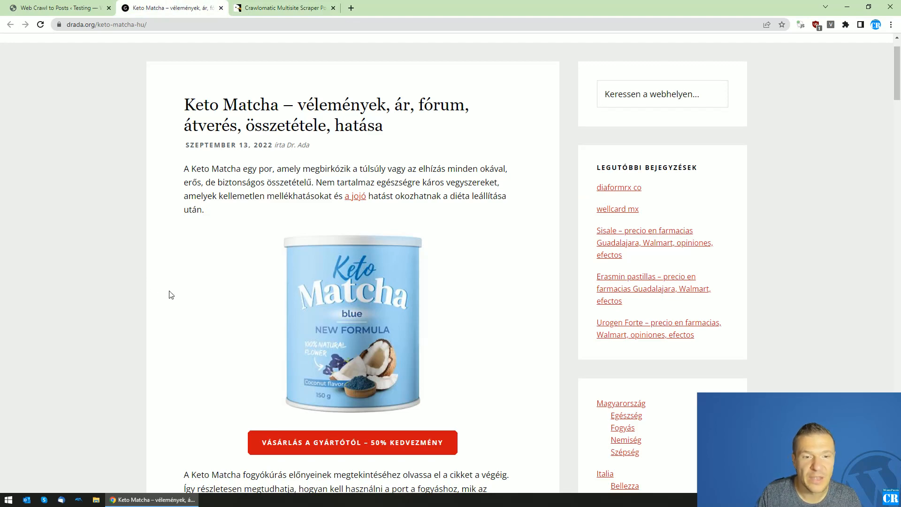
{"action": "scroll", "scroll_direction": "down", "scroll_amount": 3}
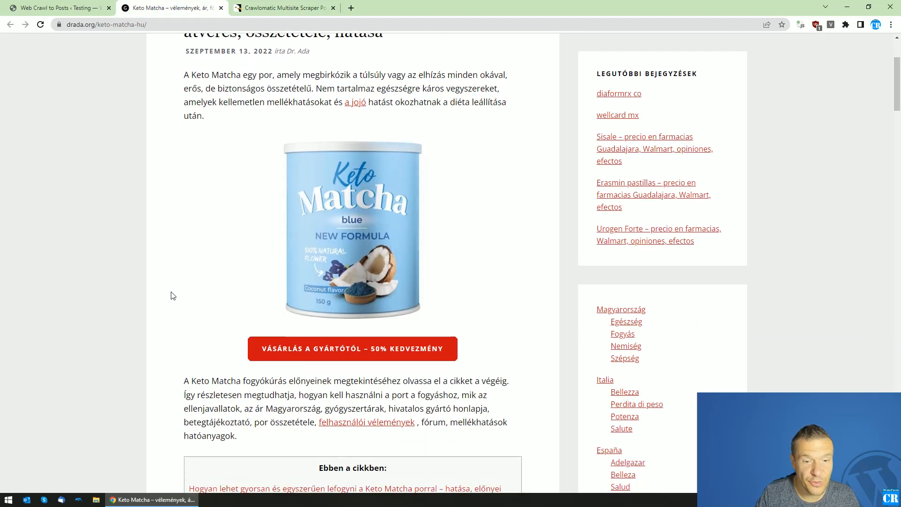
{"action": "scroll", "scroll_direction": "down", "scroll_amount": 3}
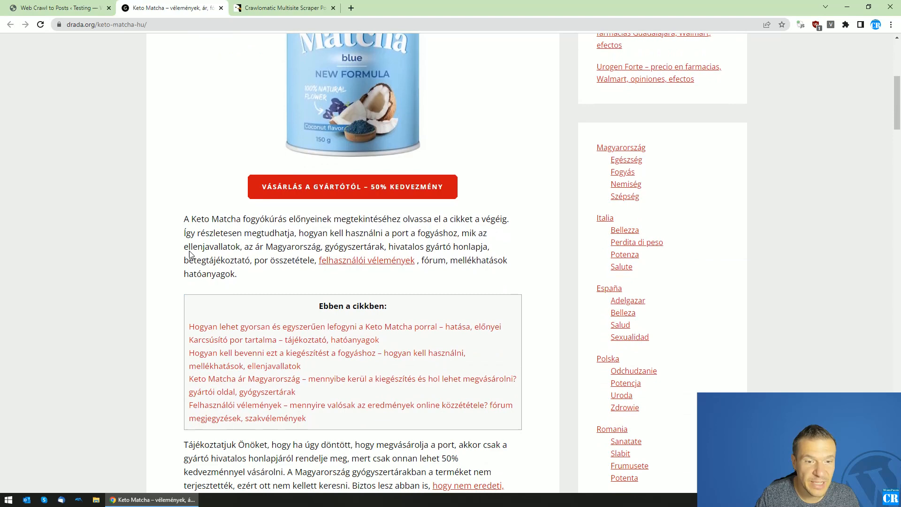
{"action": "scroll", "scroll_direction": "up", "scroll_amount": 3}
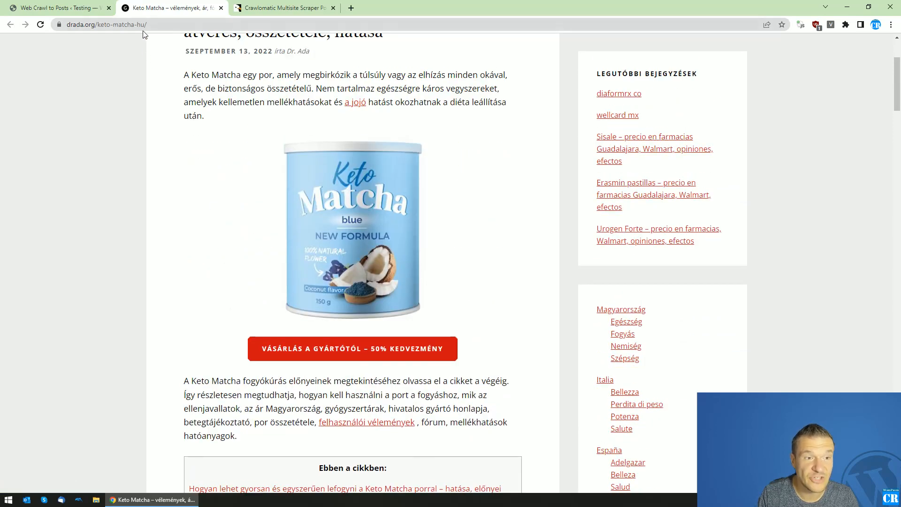
{"action": "scroll", "scroll_direction": "down", "scroll_amount": 3}
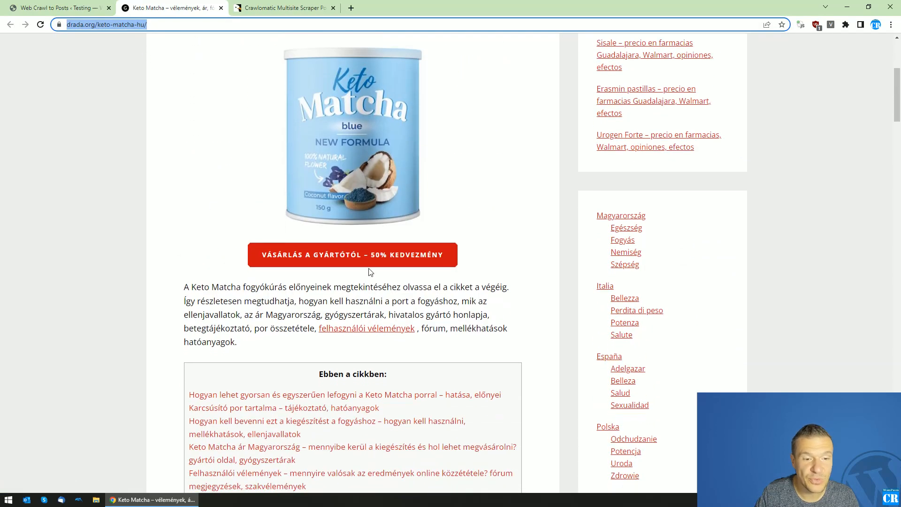
{"action": "mouse_move", "coordinate": [286, 254]}
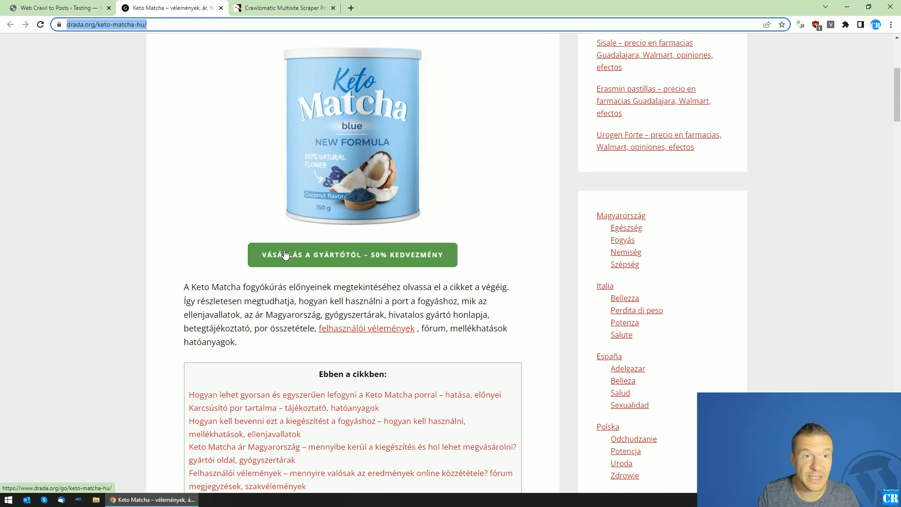
{"action": "mouse_move", "coordinate": [278, 50]}
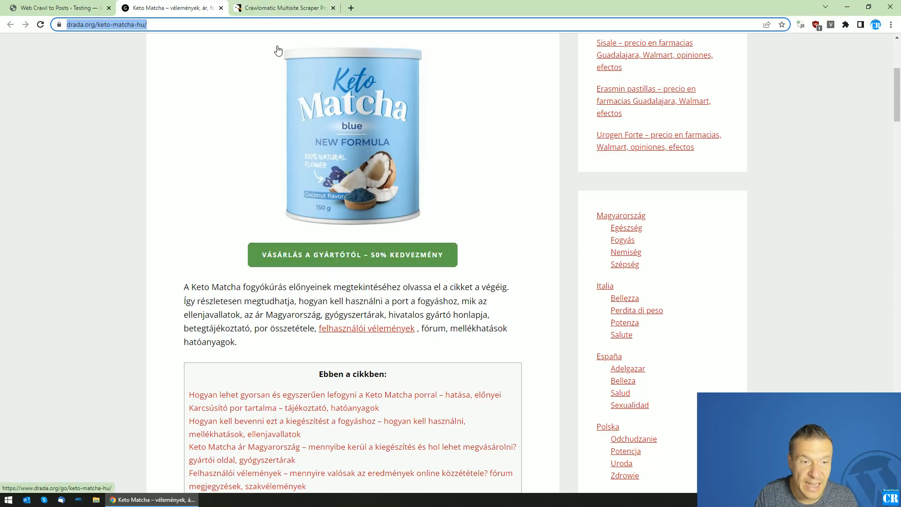
{"action": "left_click", "coordinate": [281, 7]}
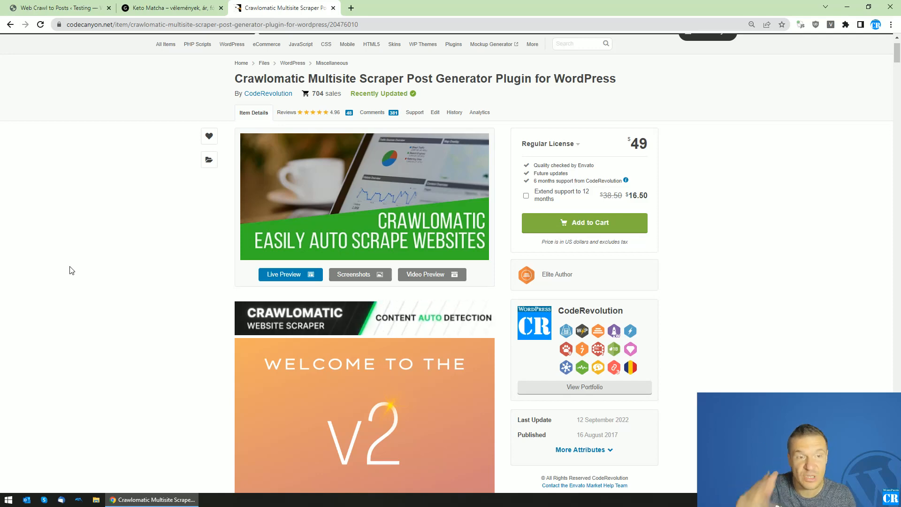
{"action": "left_click", "coordinate": [171, 7]}
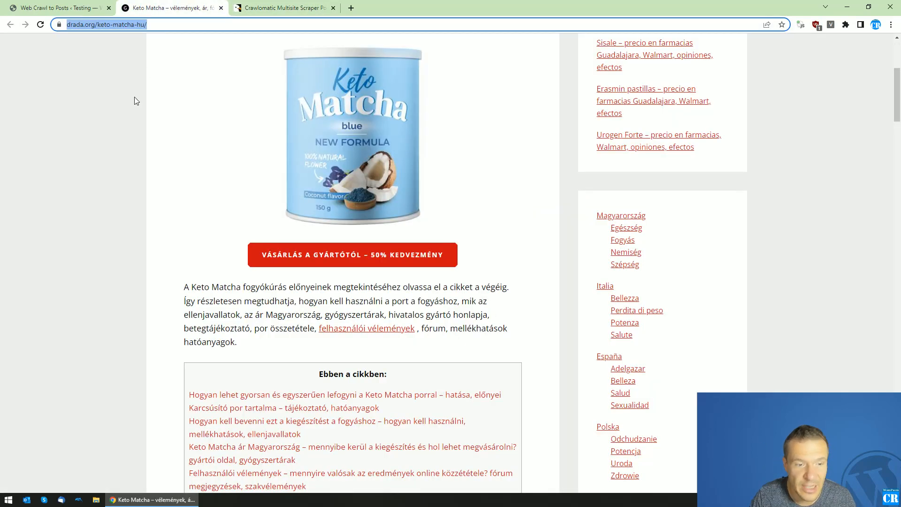
{"action": "right_click", "coordinate": [100, 24]}
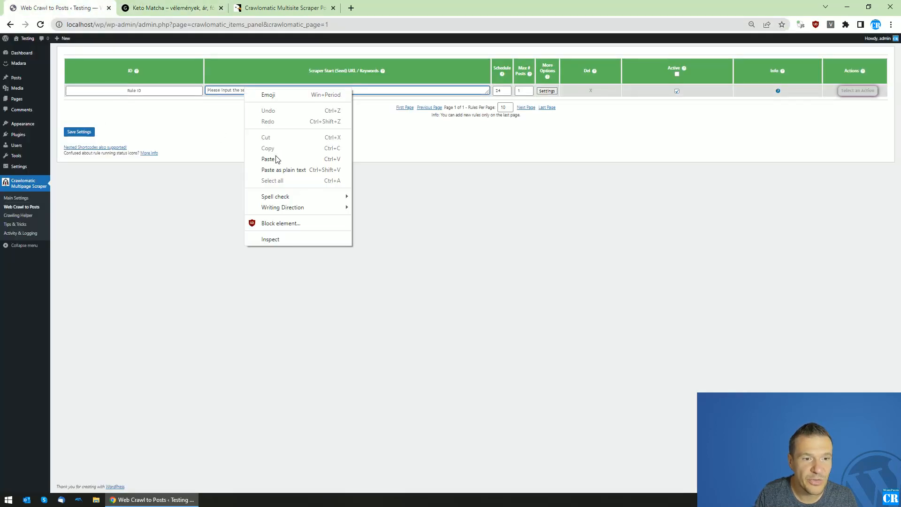
{"action": "left_click", "coordinate": [267, 158]}
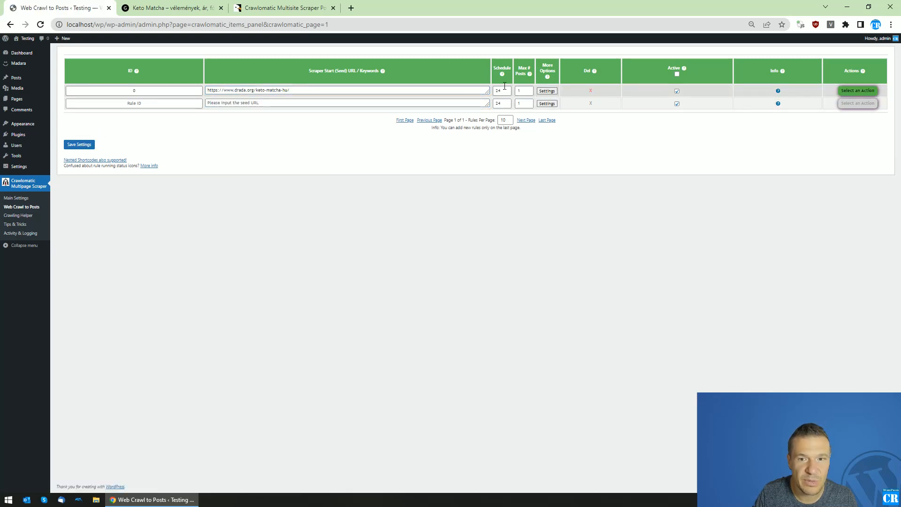
{"action": "left_click", "coordinate": [546, 91]}
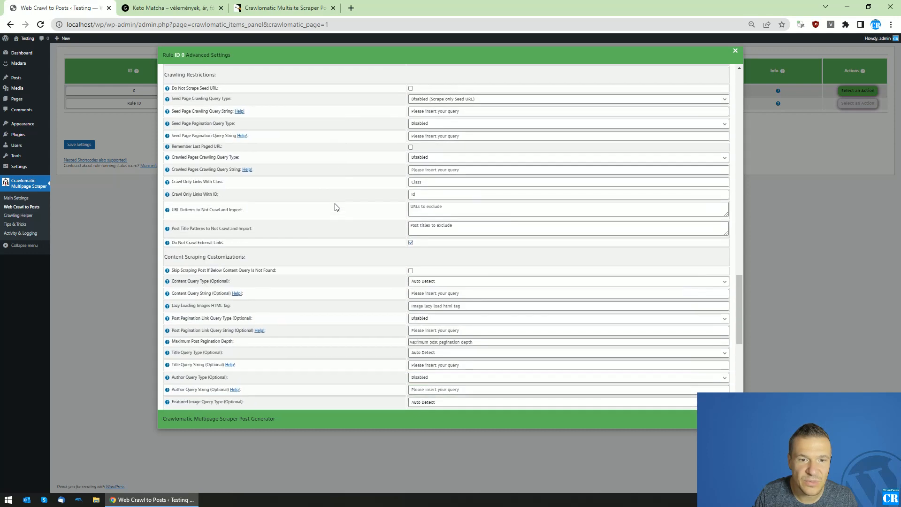
Step: Set Content Query Type to Visual Selector targeting the entry-content class, then return to the rule list
{"action": "scroll", "scroll_direction": "down", "scroll_amount": 3}
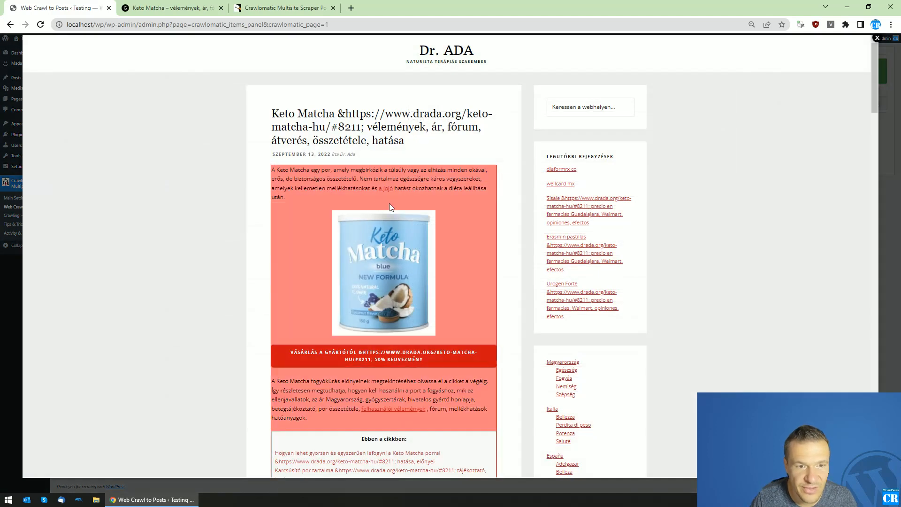
{"action": "scroll", "scroll_direction": "down", "scroll_amount": 3}
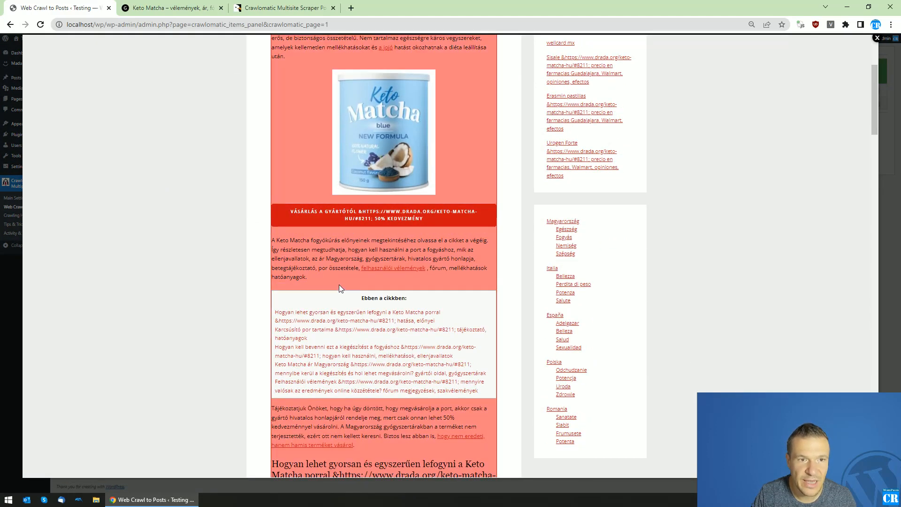
{"action": "scroll", "scroll_direction": "up", "scroll_amount": 3}
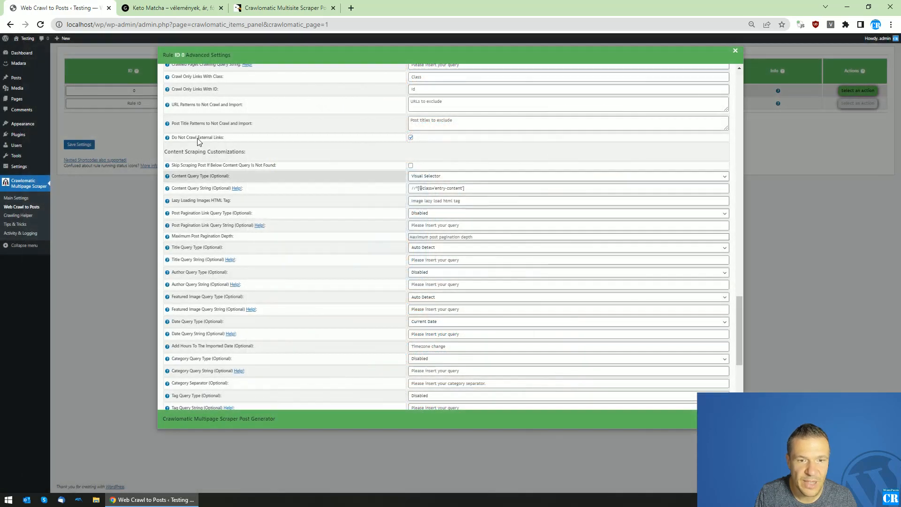
{"action": "left_click", "coordinate": [735, 51]}
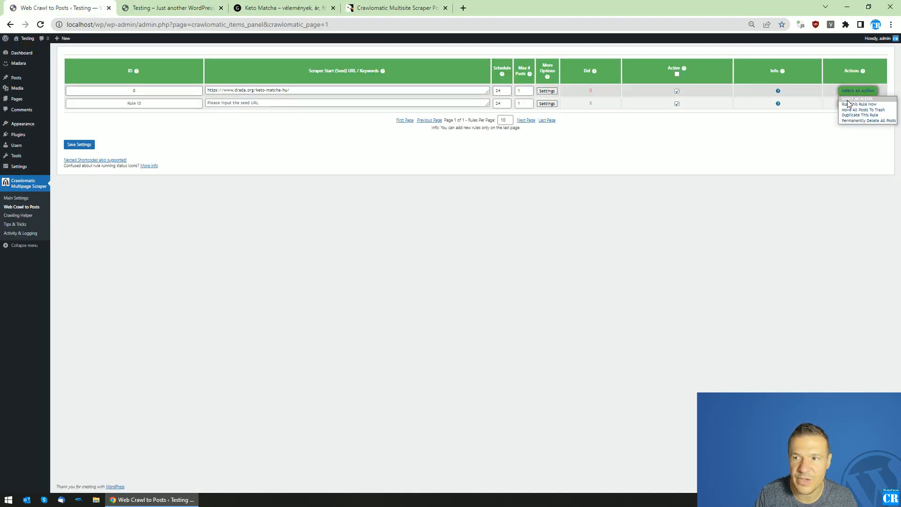
Step: Run rule 0 now and view the imported Keto Matcha post on the local site
{"action": "left_click", "coordinate": [486, 152]}
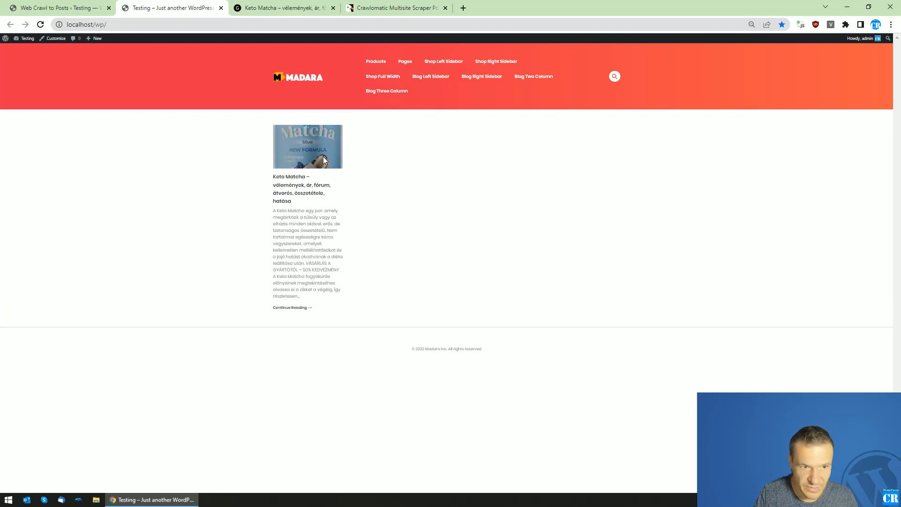
{"action": "left_click", "coordinate": [307, 147]}
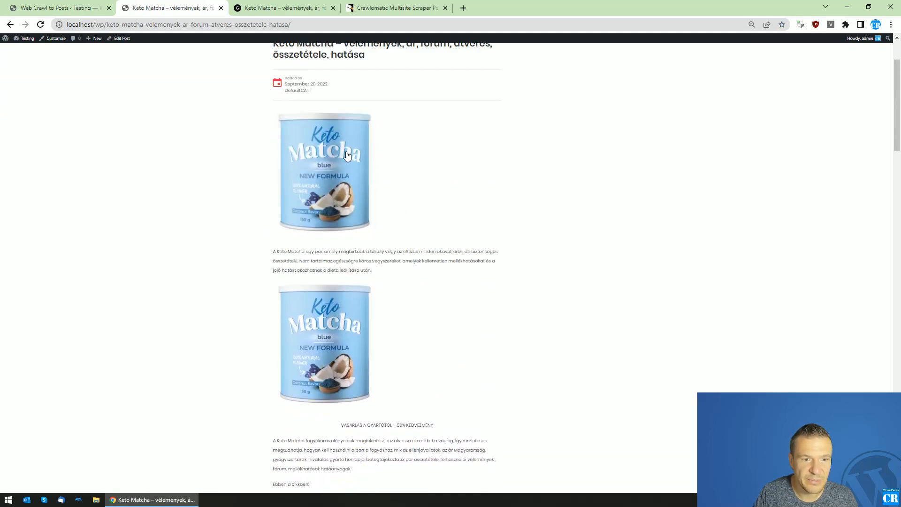
{"action": "scroll", "scroll_direction": "down", "scroll_amount": 3}
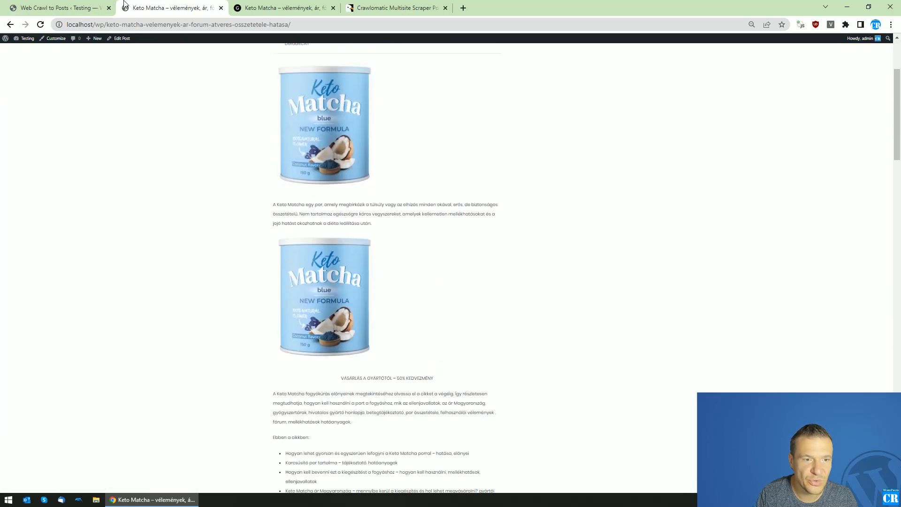
{"action": "left_click", "coordinate": [55, 7]}
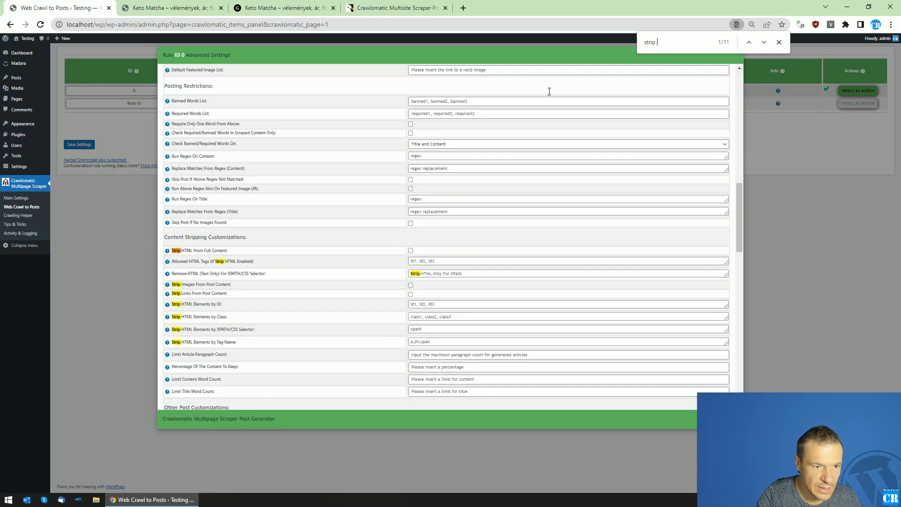
{"action": "type", "text": "im"}
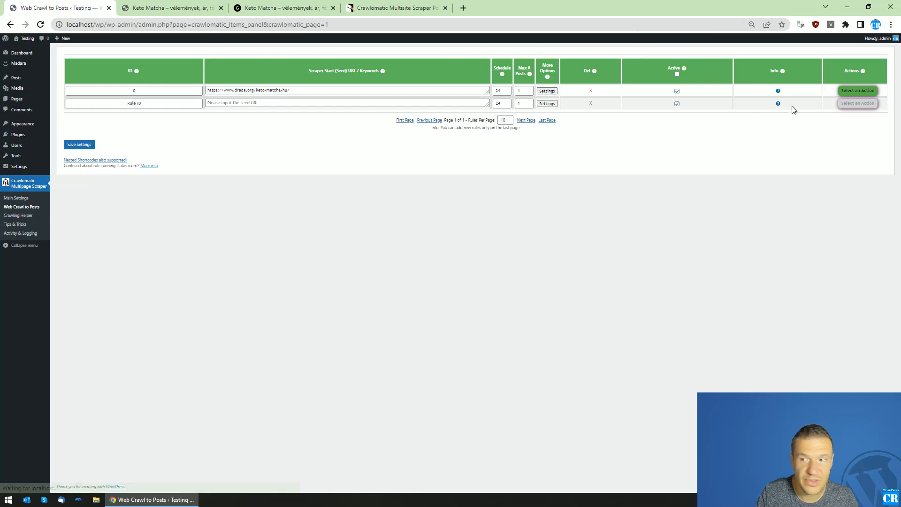
{"action": "left_click", "coordinate": [858, 90]}
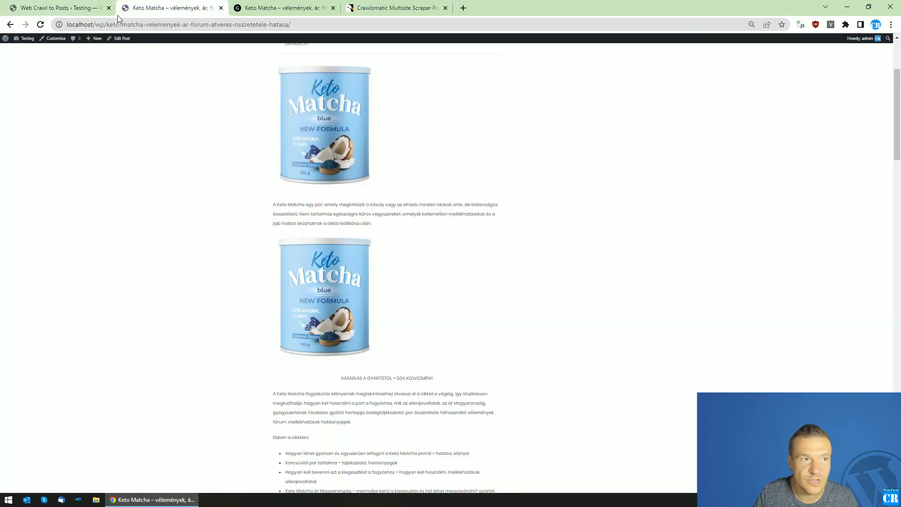
Step: Select the word 'Rendeljen' on the source page to search the local post's call-to-action lines
{"action": "scroll", "scroll_direction": "down", "scroll_amount": 3}
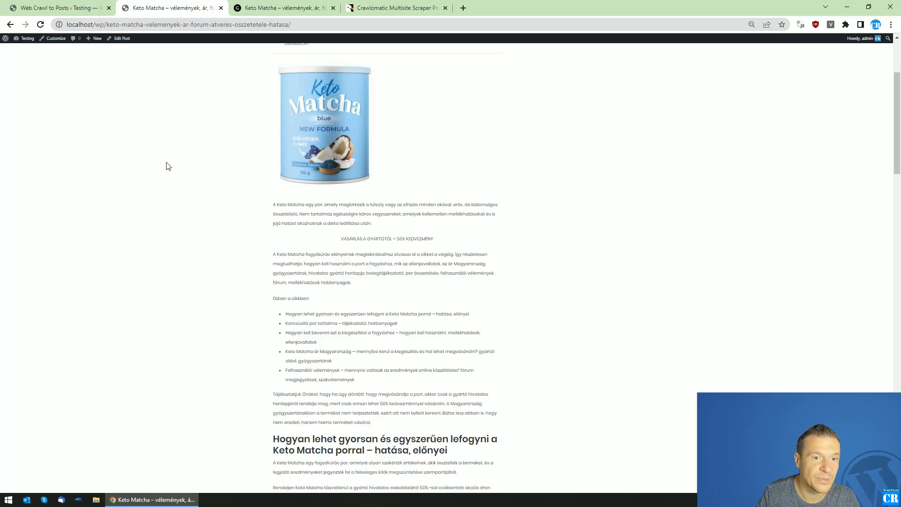
{"action": "scroll", "scroll_direction": "down", "scroll_amount": 3}
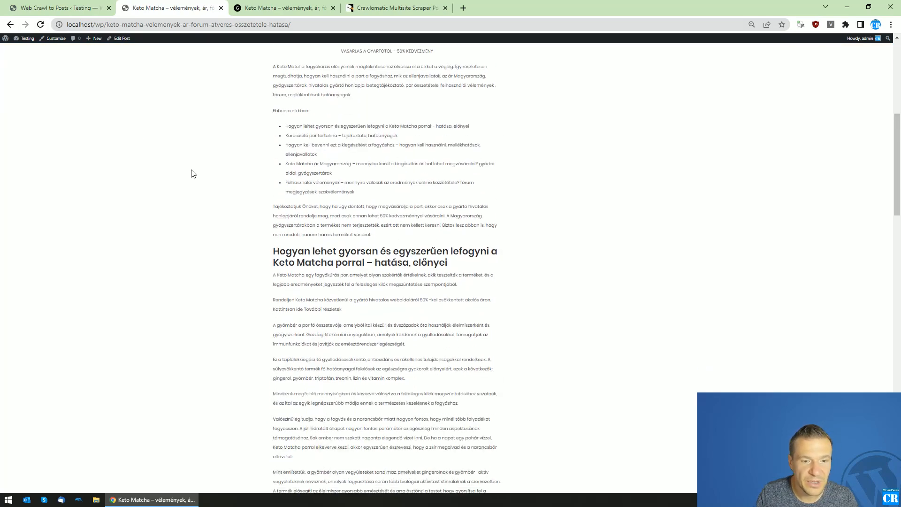
{"action": "scroll", "scroll_direction": "up", "scroll_amount": 3}
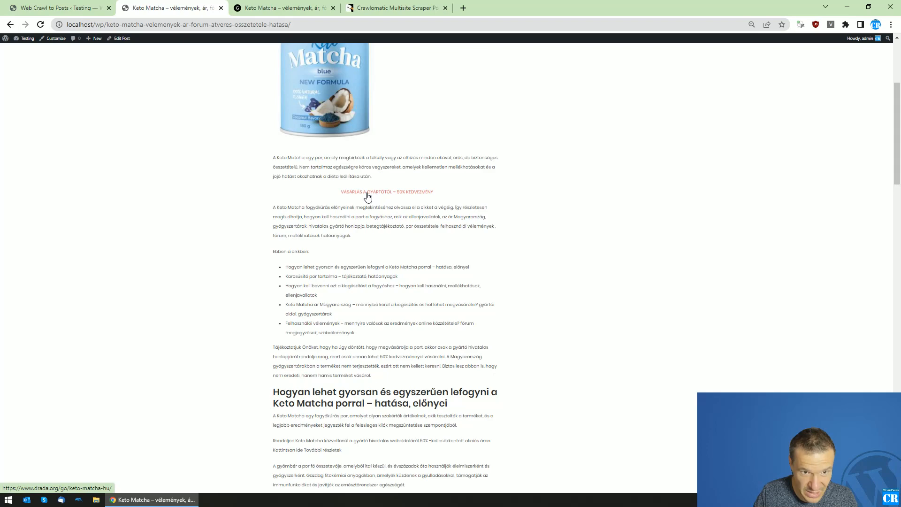
{"action": "scroll", "scroll_direction": "up", "scroll_amount": 3}
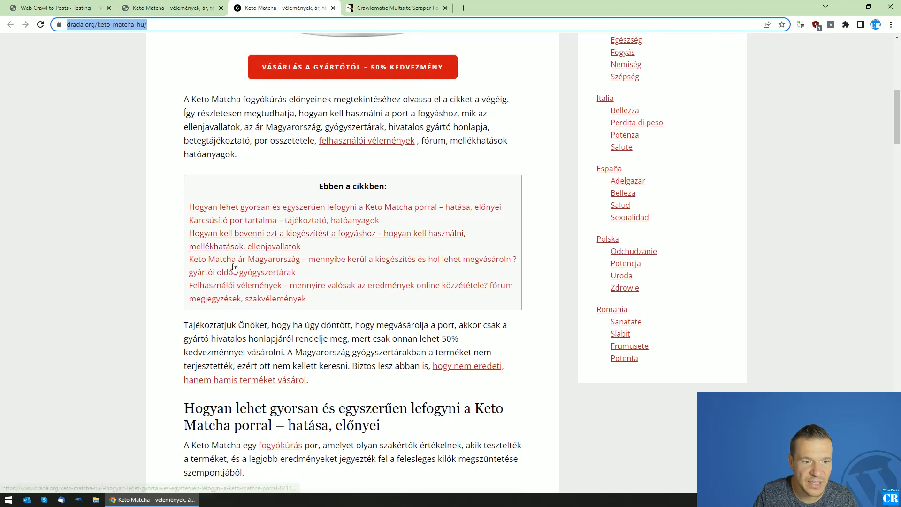
{"action": "scroll", "scroll_direction": "down", "scroll_amount": 3}
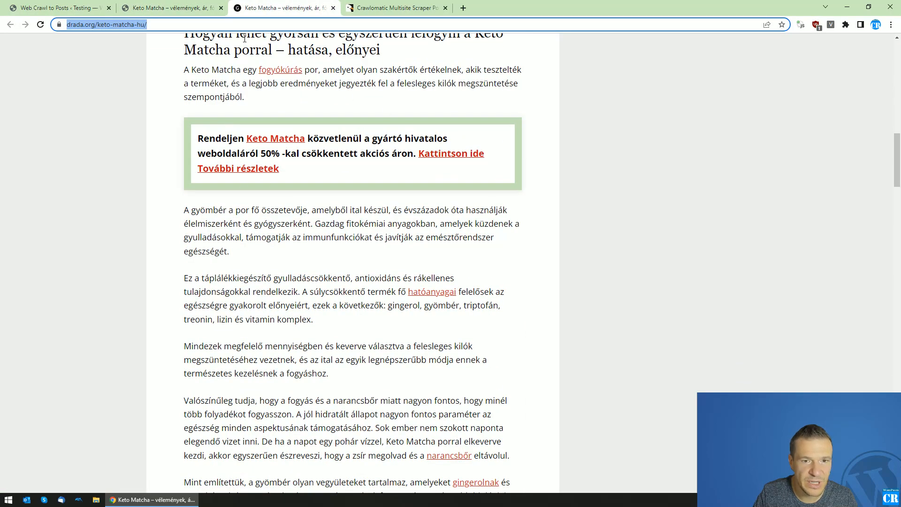
{"action": "double_click", "coordinate": [219, 139]}
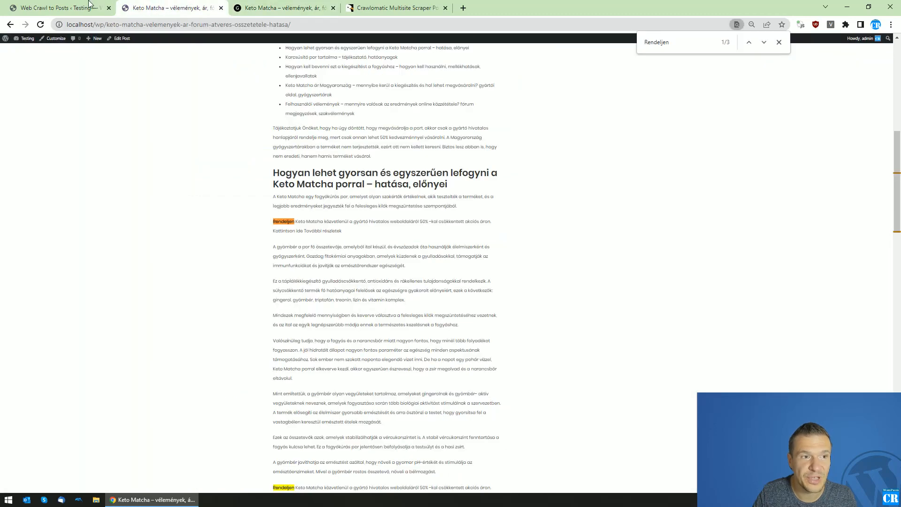
Step: In rule 0's settings, enable Get CSS/JS files content after searching 'css'
{"action": "left_click", "coordinate": [54, 8]}
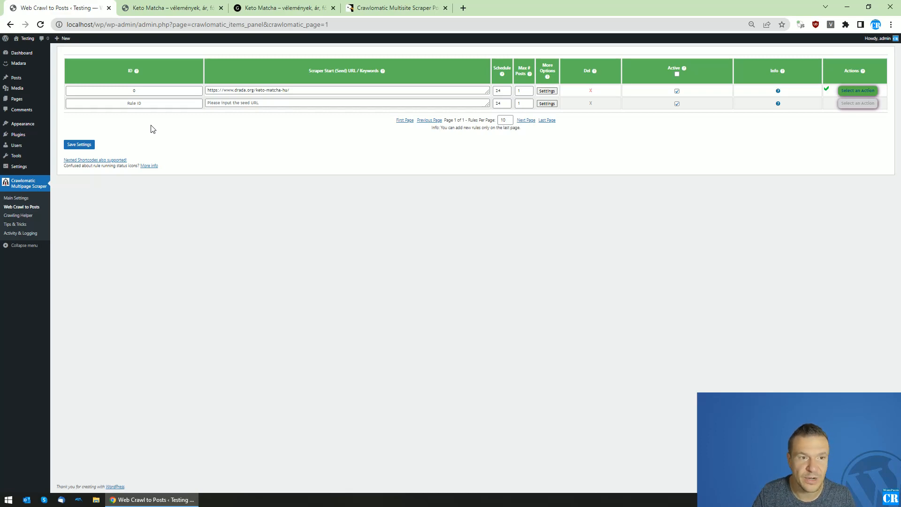
{"action": "mouse_move", "coordinate": [547, 90]}
{"action": "type", "text": "css"}
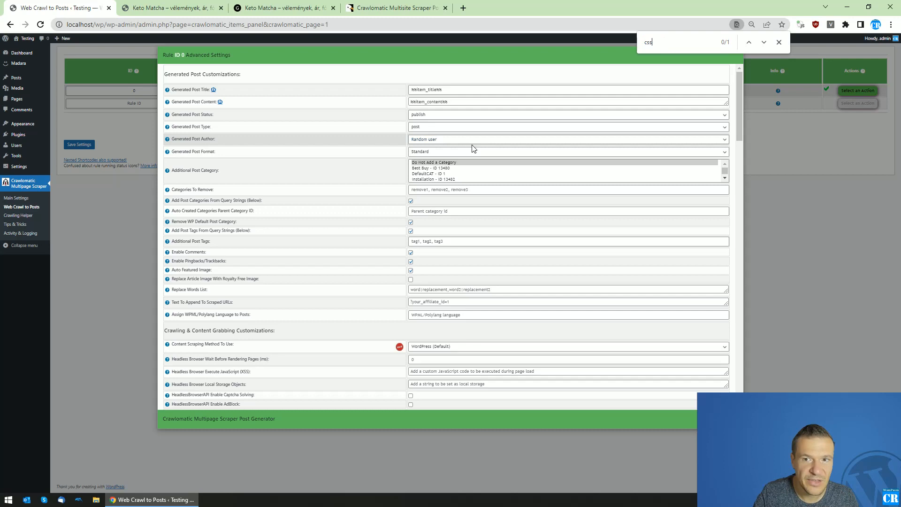
{"action": "left_click", "coordinate": [764, 42]}
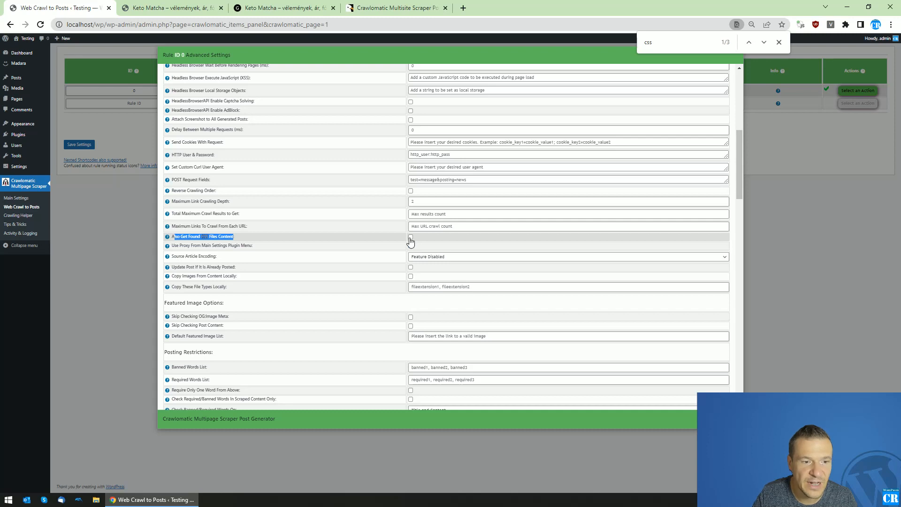
{"action": "left_click", "coordinate": [410, 236]}
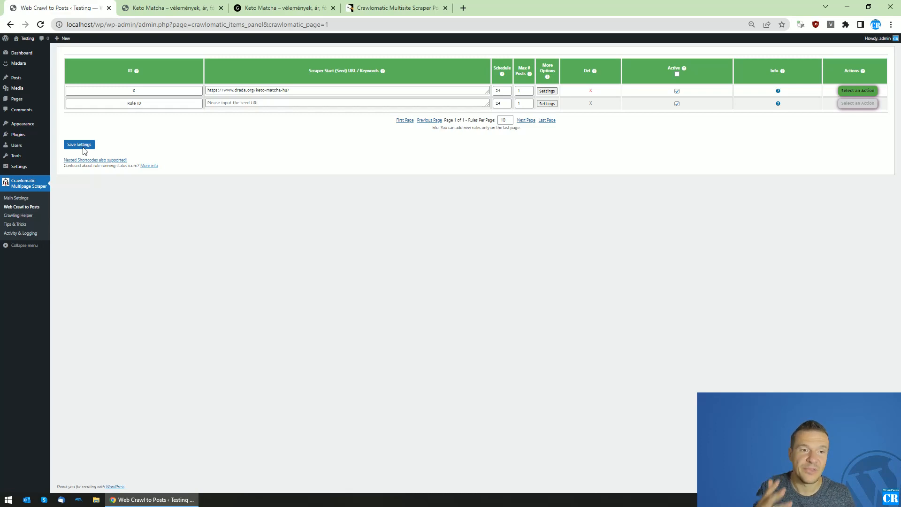
Step: Save the updated rule settings and run the Keto Matcha scraping rule again
{"action": "left_click", "coordinate": [282, 8]}
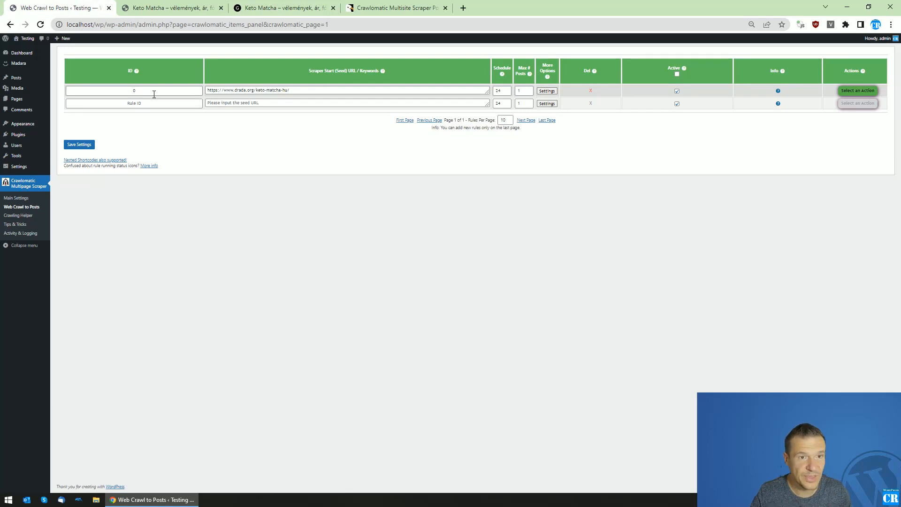
{"action": "mouse_move", "coordinate": [240, 71]}
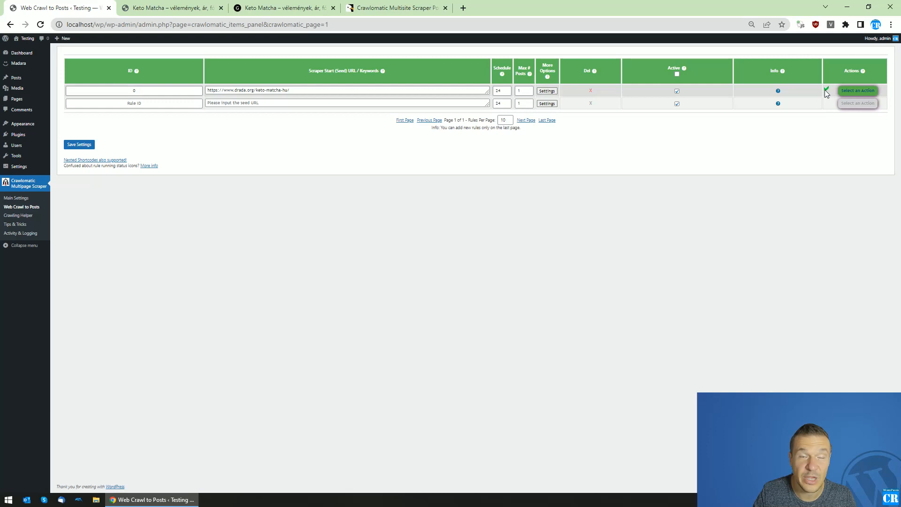
{"action": "left_click", "coordinate": [857, 90]}
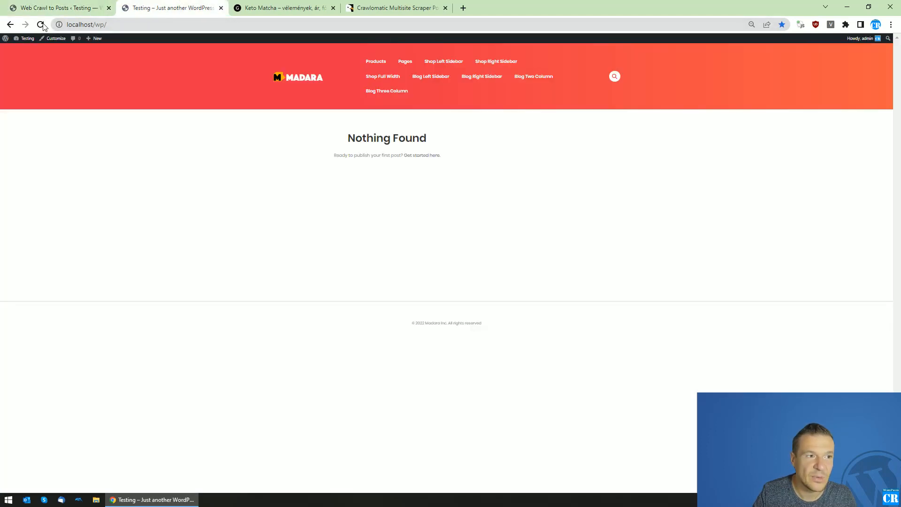
Step: Reload the home page and check the re-scraped post's red buy button and green-bordered boxes
{"action": "left_click", "coordinate": [41, 24]}
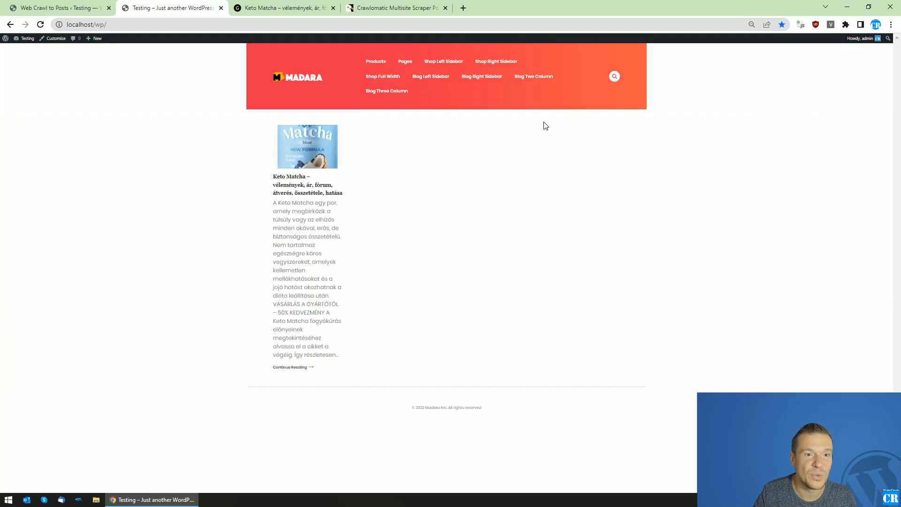
{"action": "mouse_move", "coordinate": [266, 88]}
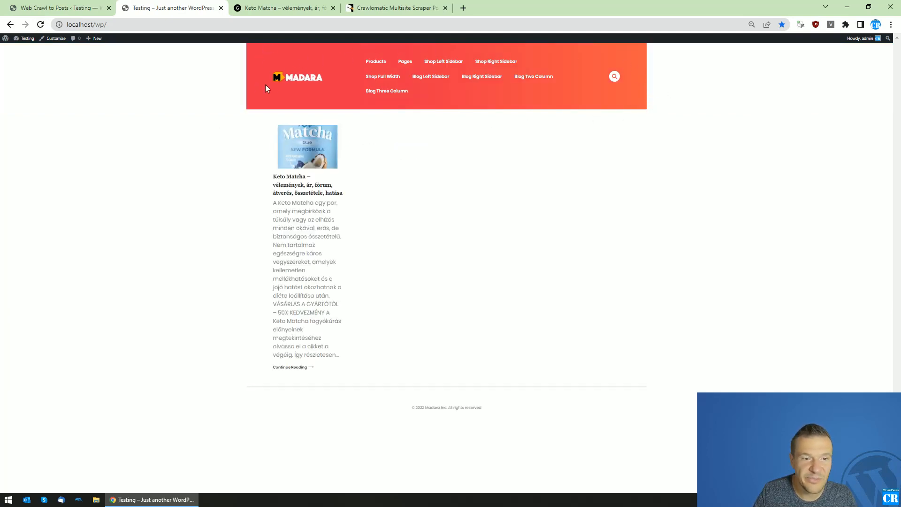
{"action": "mouse_move", "coordinate": [294, 185]}
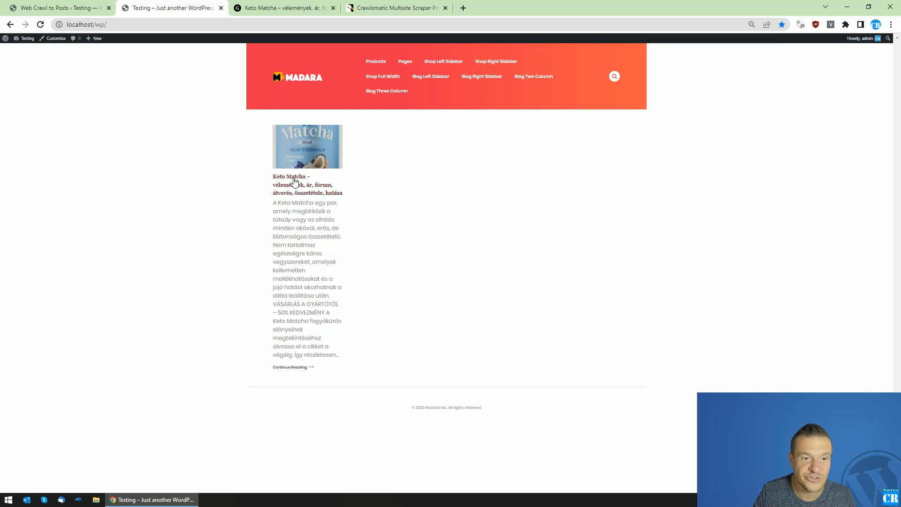
{"action": "left_click", "coordinate": [294, 185]}
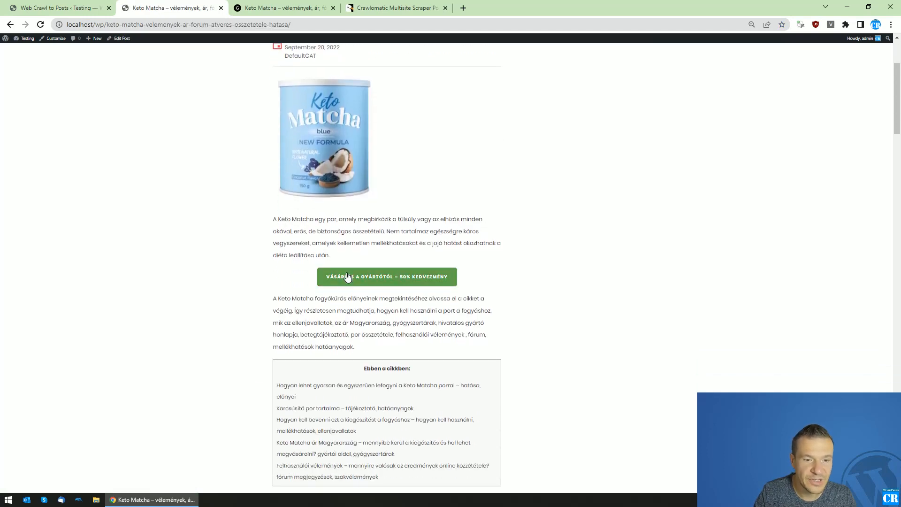
{"action": "scroll", "scroll_direction": "down", "scroll_amount": 3}
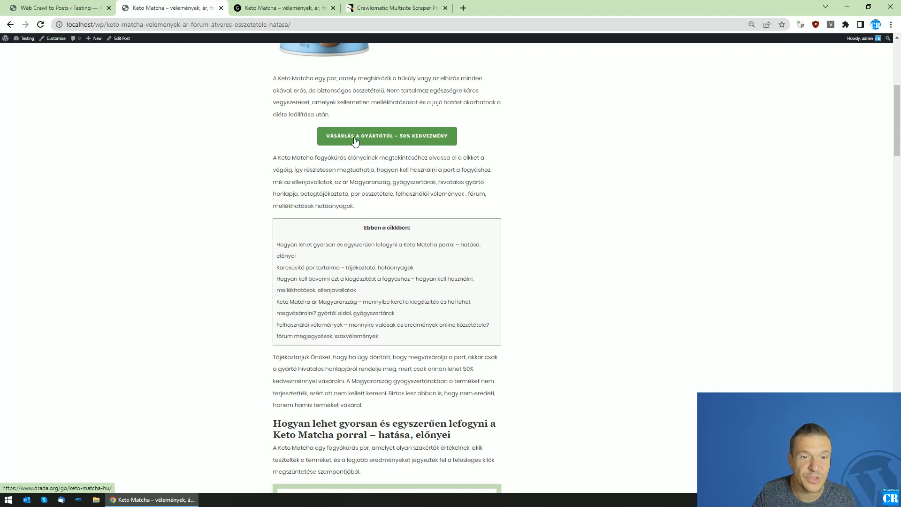
{"action": "scroll", "scroll_direction": "down", "scroll_amount": 3}
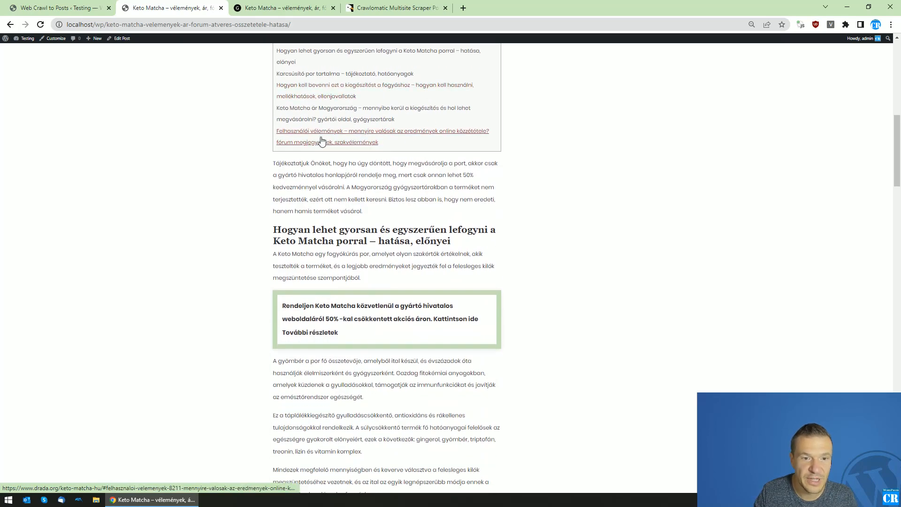
{"action": "scroll", "scroll_direction": "down", "scroll_amount": 3}
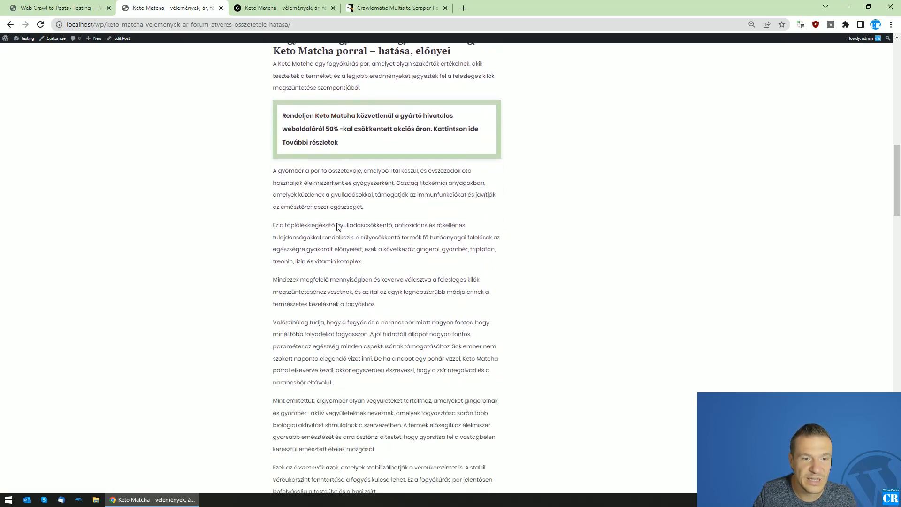
{"action": "scroll", "scroll_direction": "down", "scroll_amount": 3}
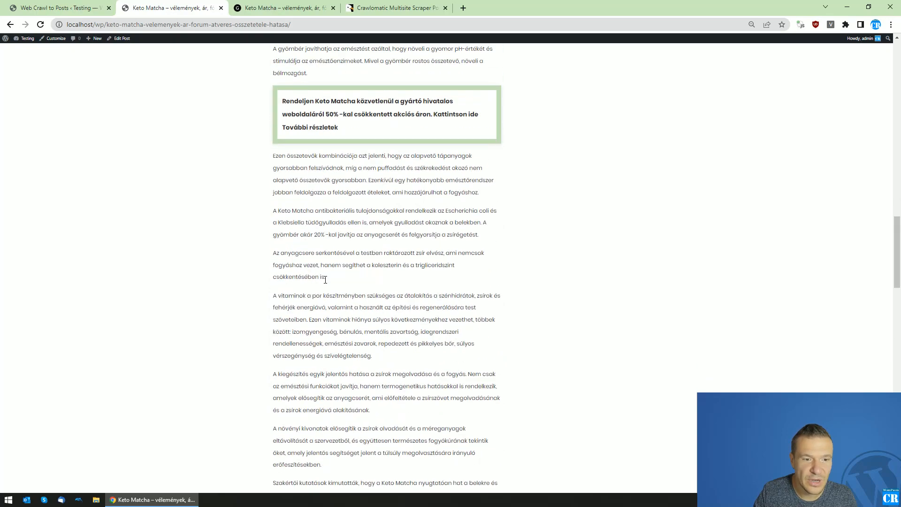
{"action": "scroll", "scroll_direction": "up", "scroll_amount": 3}
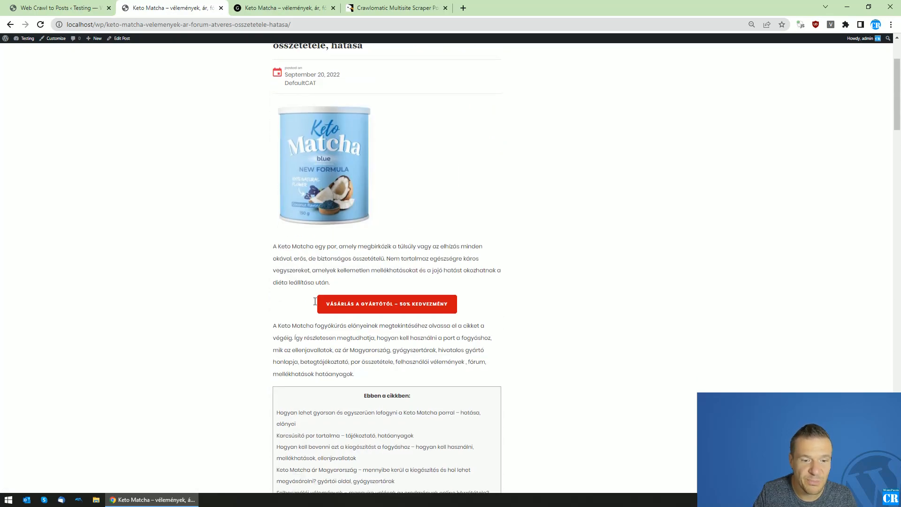
{"action": "scroll", "scroll_direction": "up", "scroll_amount": 3}
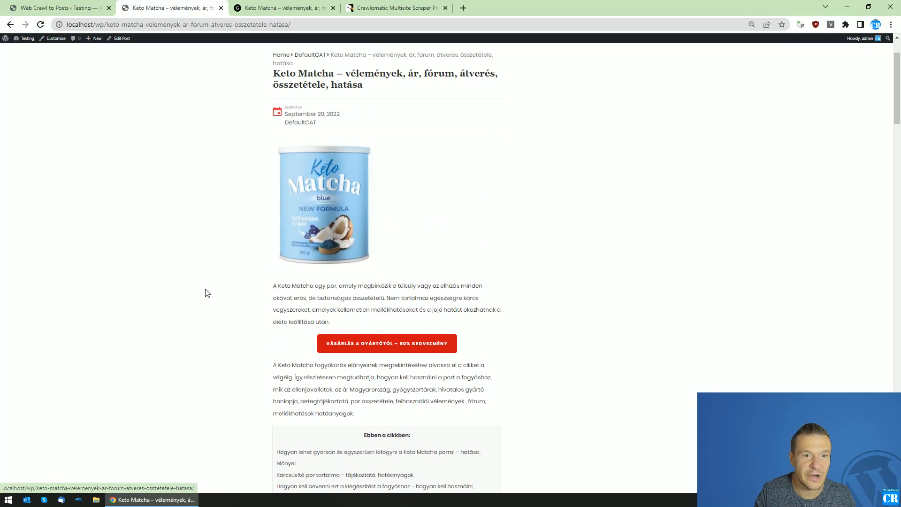
{"action": "scroll", "scroll_direction": "up", "scroll_amount": 3}
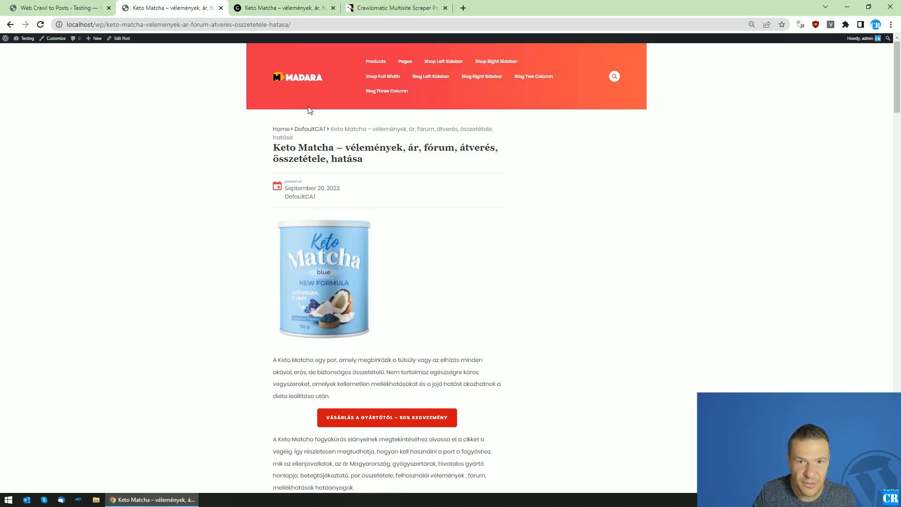
{"action": "mouse_move", "coordinate": [246, 164]}
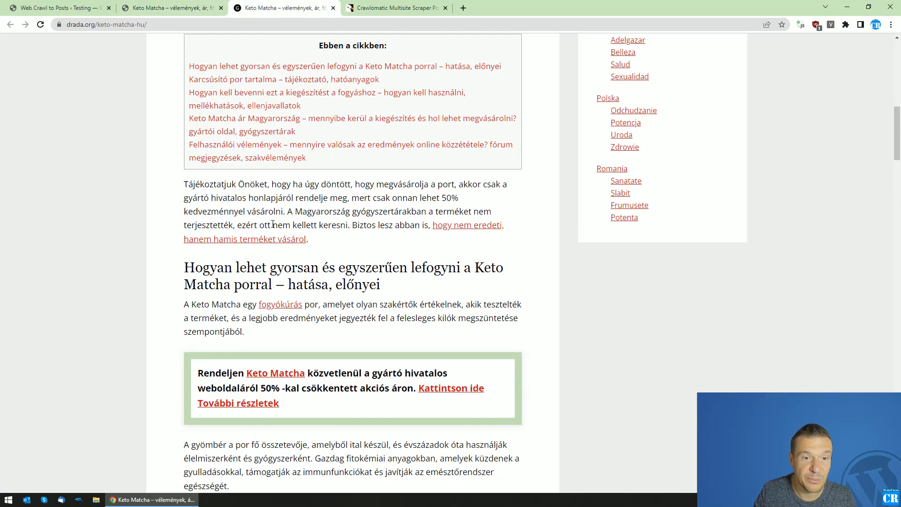
Step: Compare the local post against the drada.org source, then return to the Web Crawl to Posts rules page
{"action": "scroll", "scroll_direction": "up", "scroll_amount": 3}
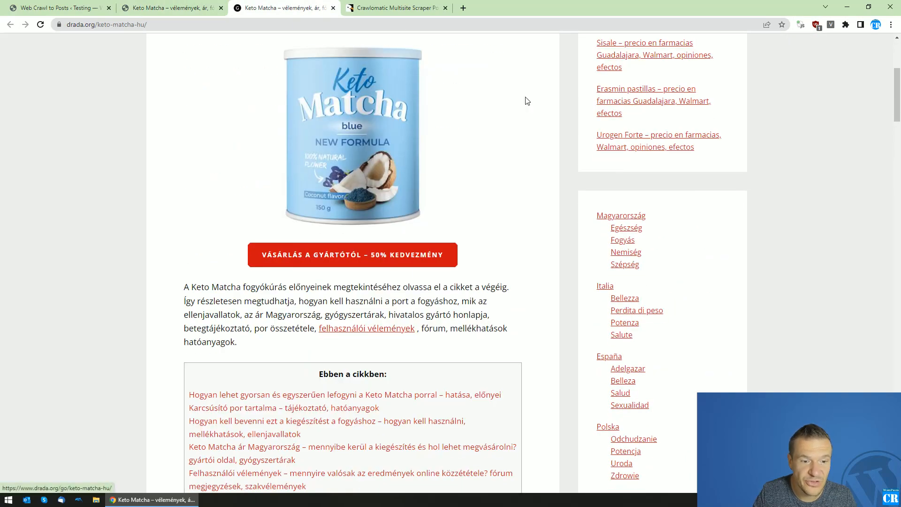
{"action": "mouse_move", "coordinate": [242, 252]}
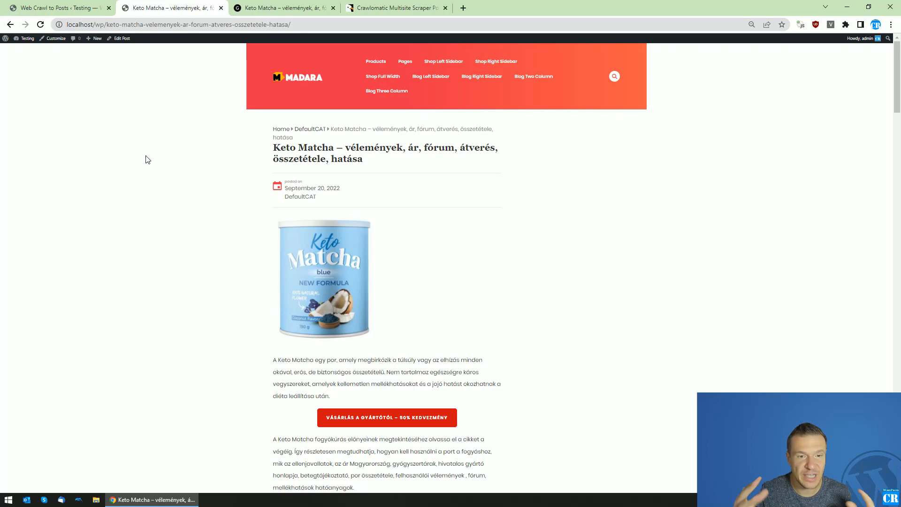
{"action": "left_click", "coordinate": [282, 8]}
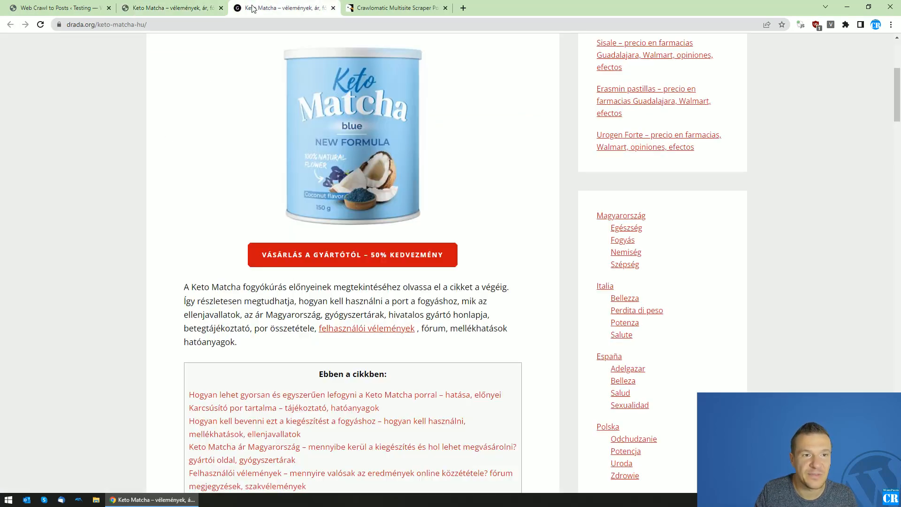
{"action": "left_click", "coordinate": [170, 8]}
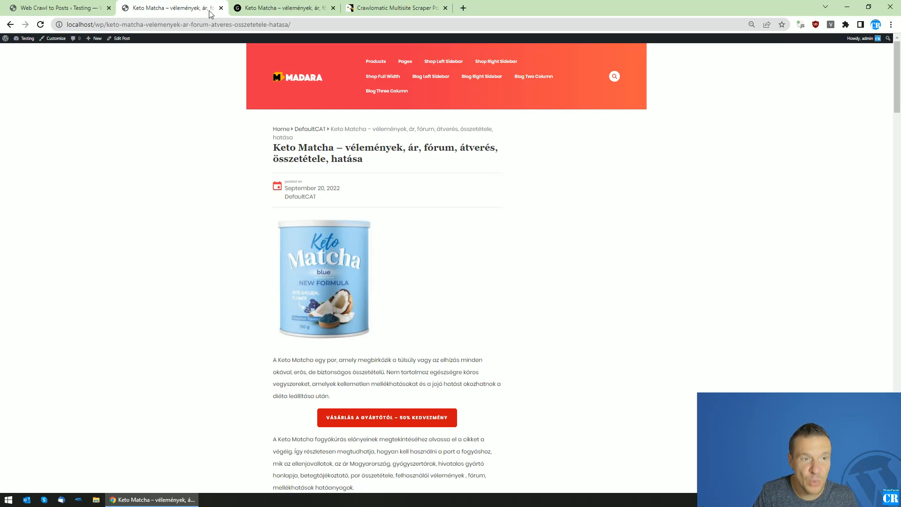
{"action": "left_click", "coordinate": [57, 8]}
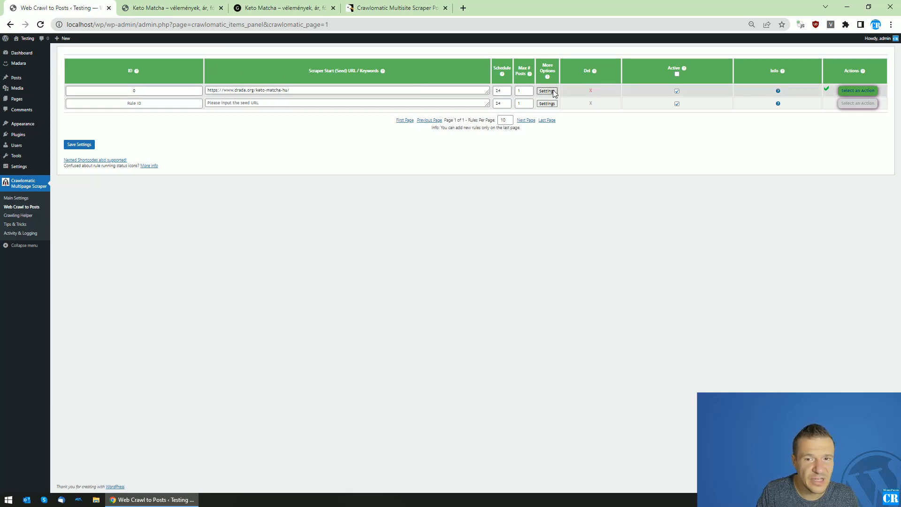
Step: Enable 'Also Get Found CSS Files Content' in the rule's advanced settings and save the rule
{"action": "left_click", "coordinate": [590, 90]}
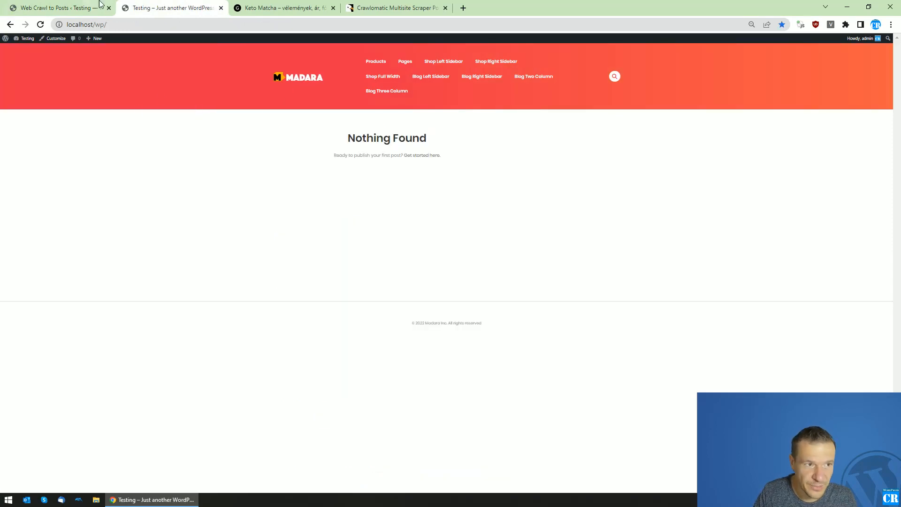
{"action": "mouse_move", "coordinate": [131, 129]}
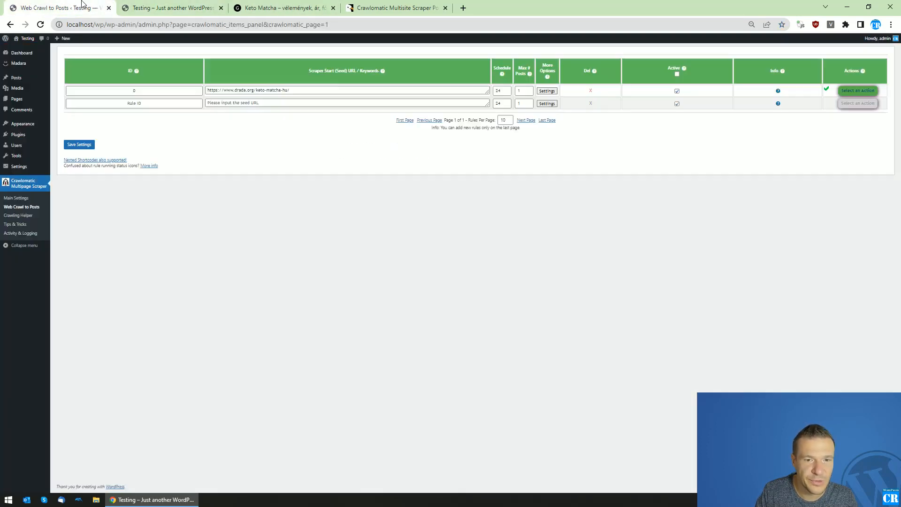
{"action": "left_click", "coordinate": [546, 90]}
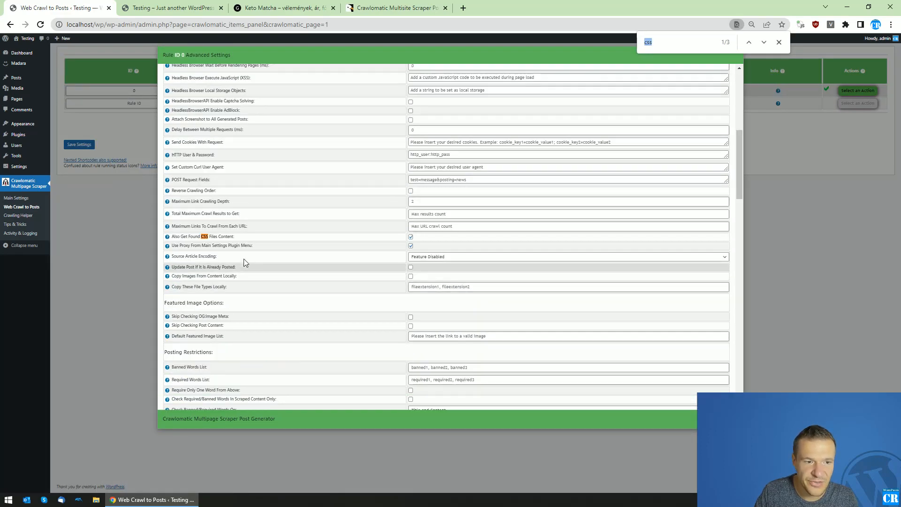
{"action": "left_click", "coordinate": [79, 145]}
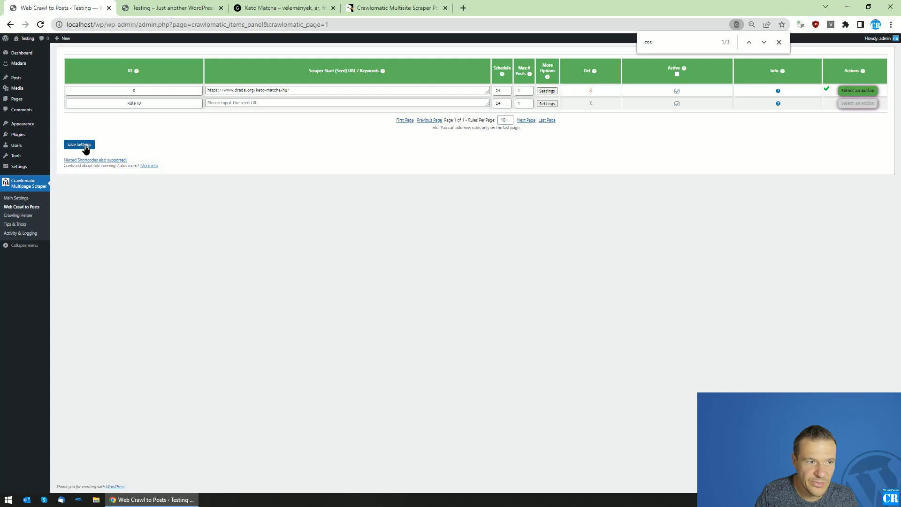
{"action": "left_click", "coordinate": [858, 90]}
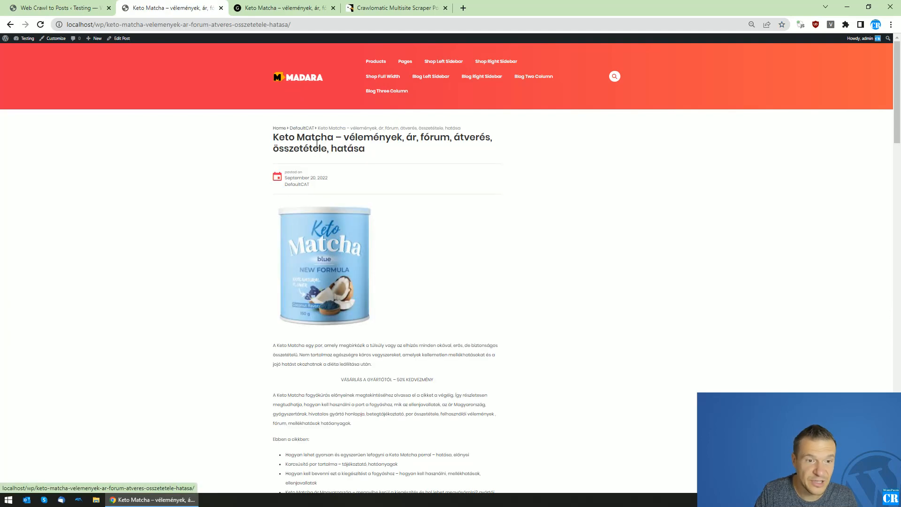
Step: Inspect the source article's purchase button in DevTools, revealing its a.button markup
{"action": "scroll", "scroll_direction": "down", "scroll_amount": 3}
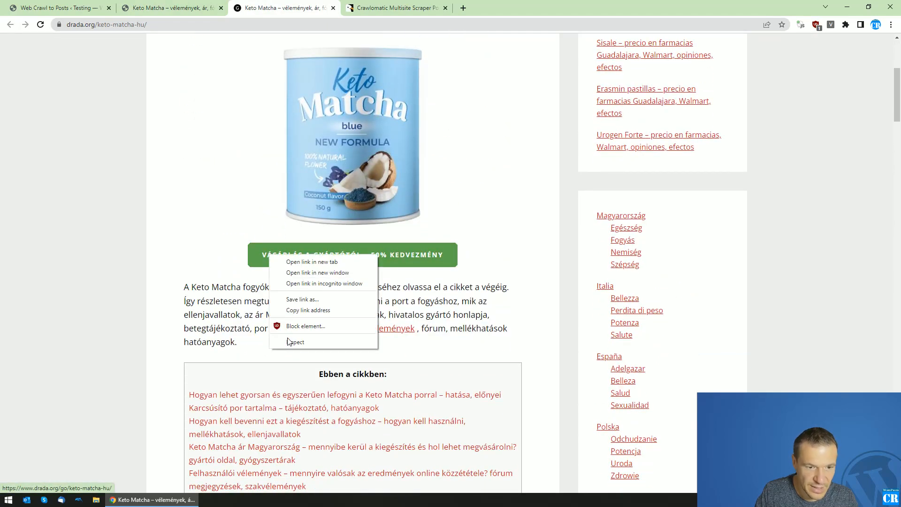
{"action": "left_click", "coordinate": [296, 342]}
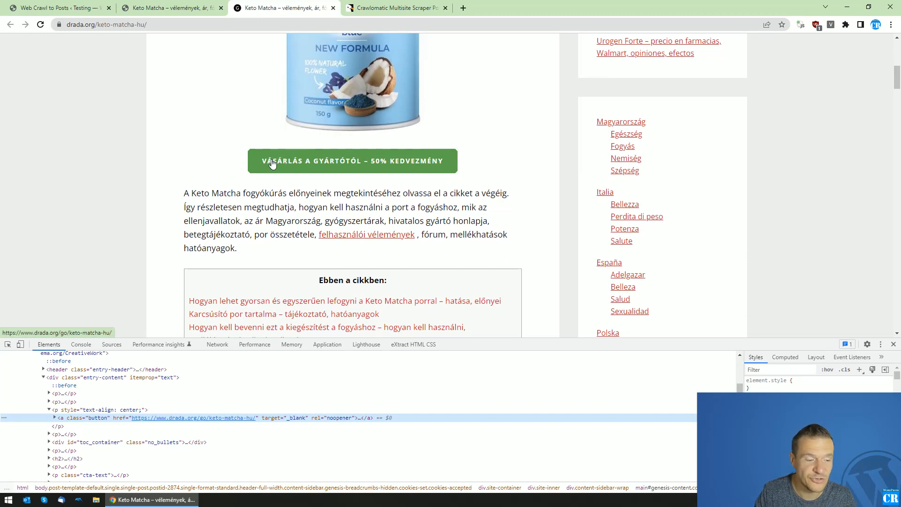
{"action": "mouse_move", "coordinate": [92, 417]}
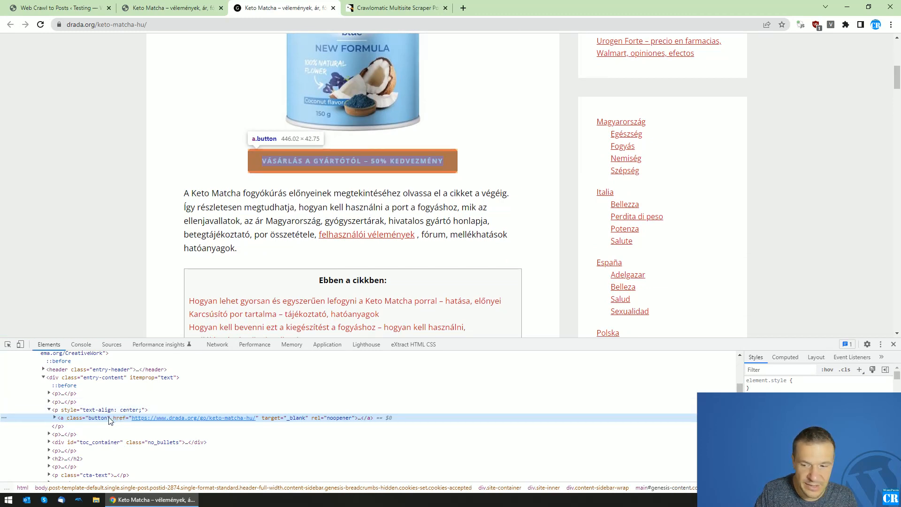
{"action": "mouse_move", "coordinate": [810, 390]}
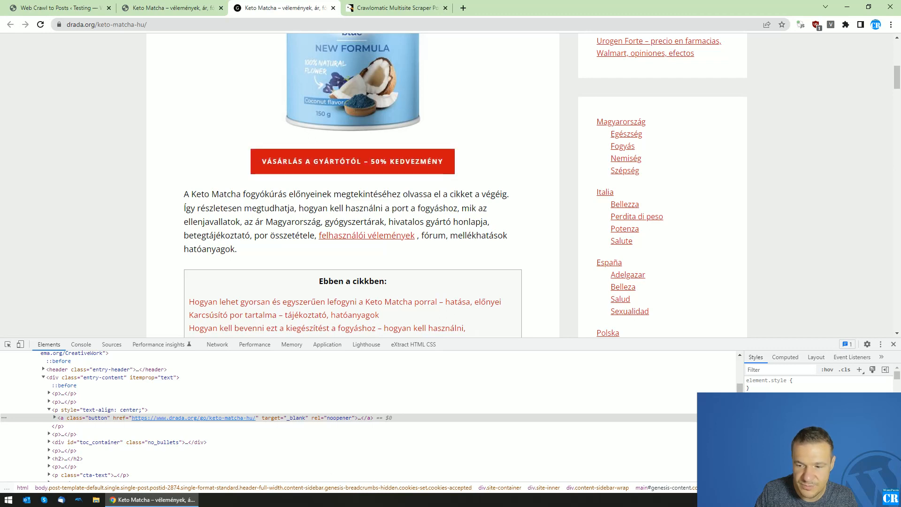
{"action": "left_click", "coordinate": [193, 418]}
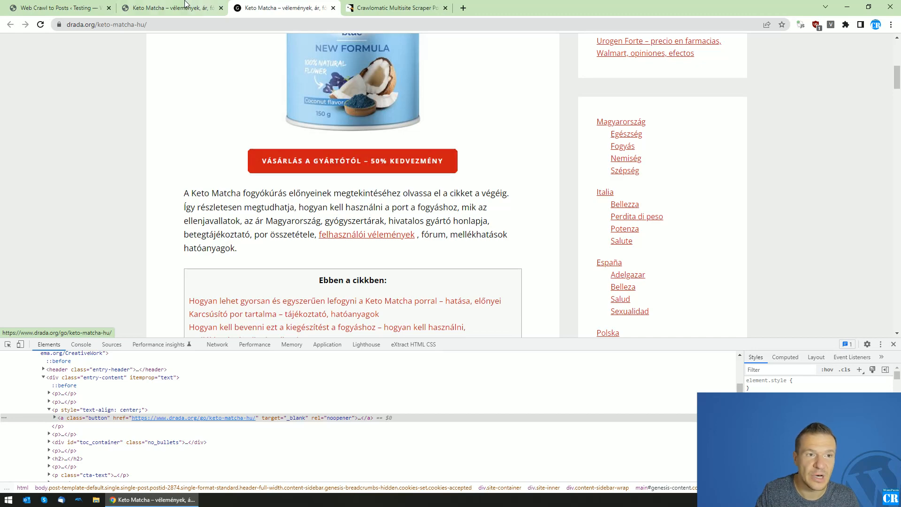
{"action": "mouse_move", "coordinate": [268, 4]}
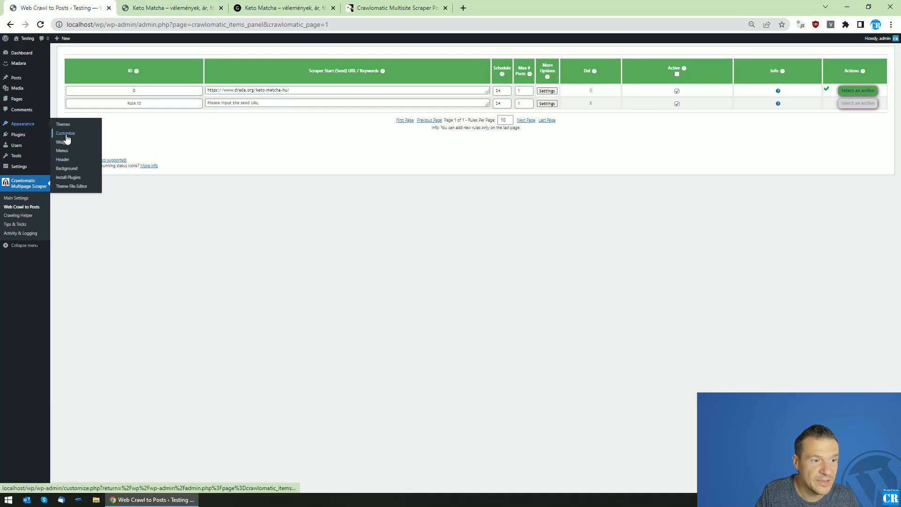
Step: Bring up the Customizer's empty Additional CSS editor in a new tab, ready for pasting
{"action": "left_click", "coordinate": [65, 133]}
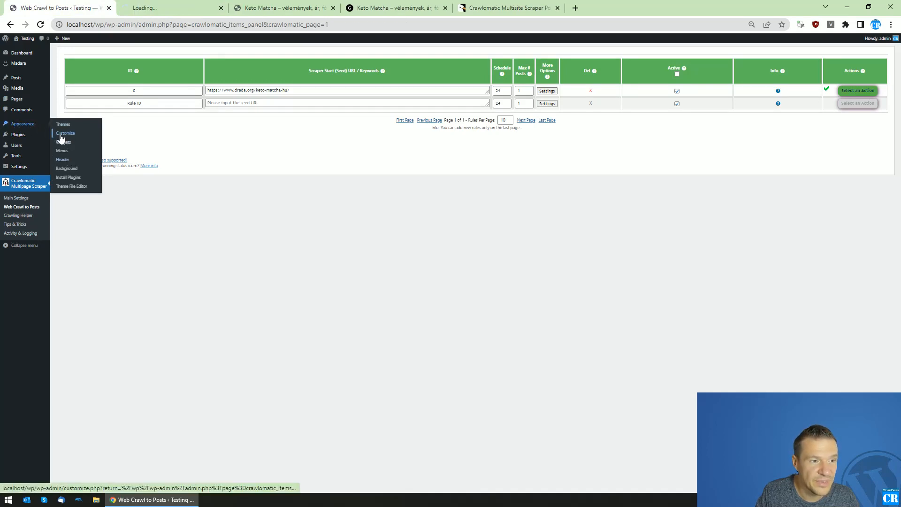
{"action": "left_click", "coordinate": [65, 133]}
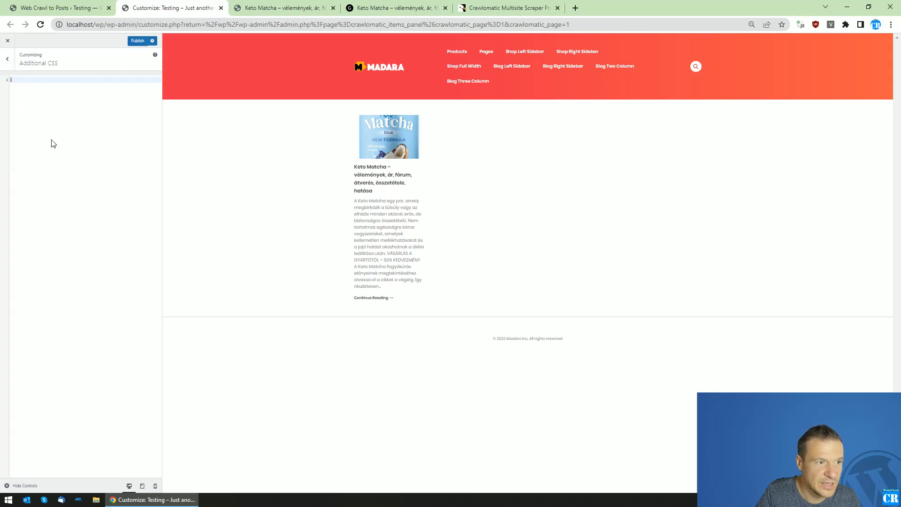
{"action": "left_click", "coordinate": [140, 40]}
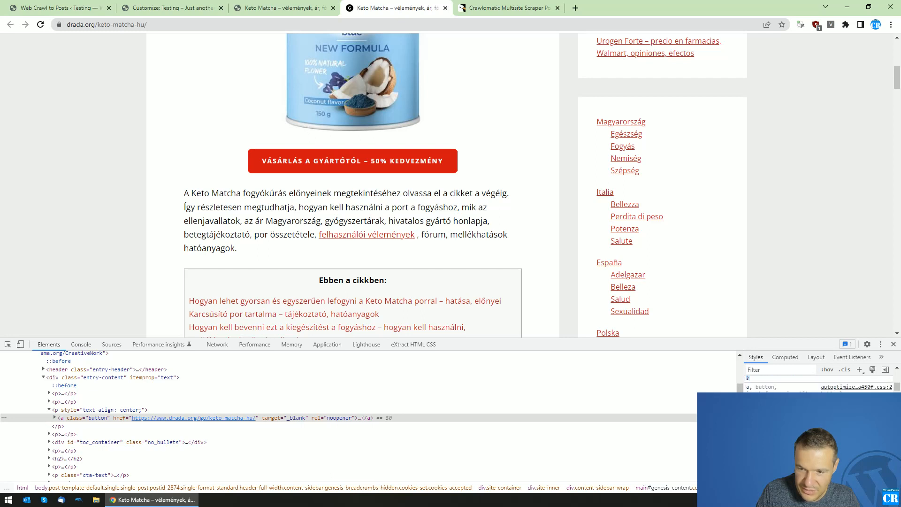
Step: Copy the source button's style declarations into Additional CSS so the preview button turns red
{"action": "right_click", "coordinate": [750, 387]}
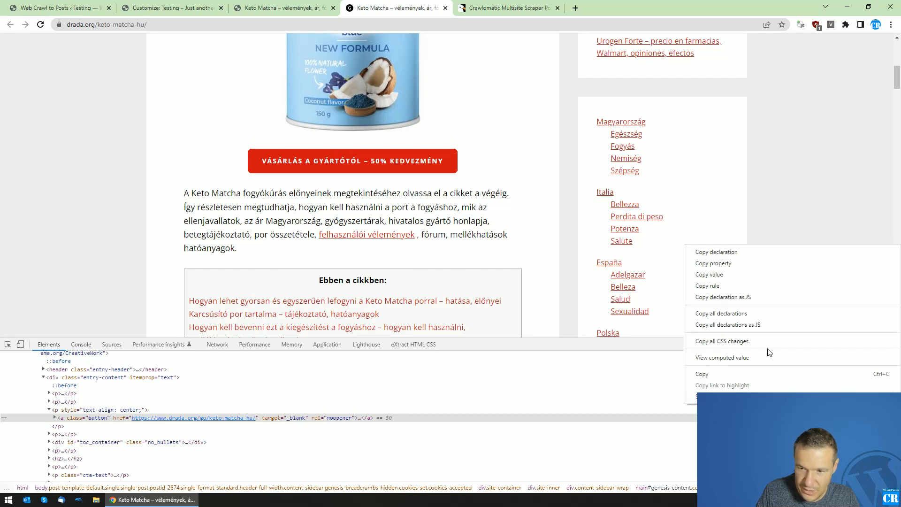
{"action": "mouse_move", "coordinate": [707, 353]}
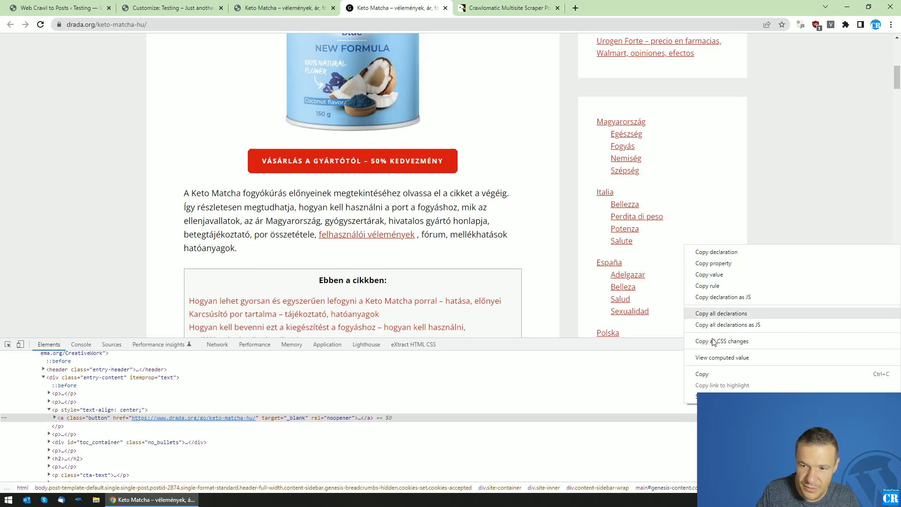
{"action": "mouse_move", "coordinate": [714, 263]}
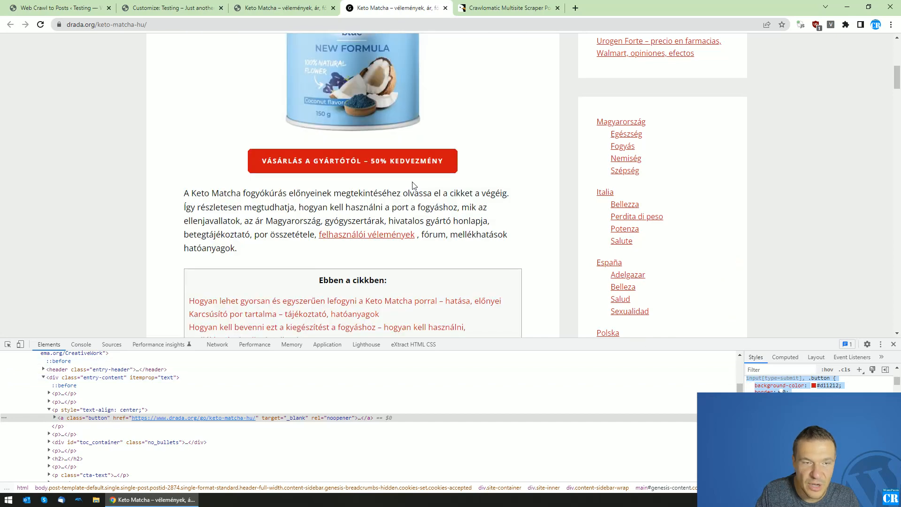
{"action": "left_click", "coordinate": [282, 8]}
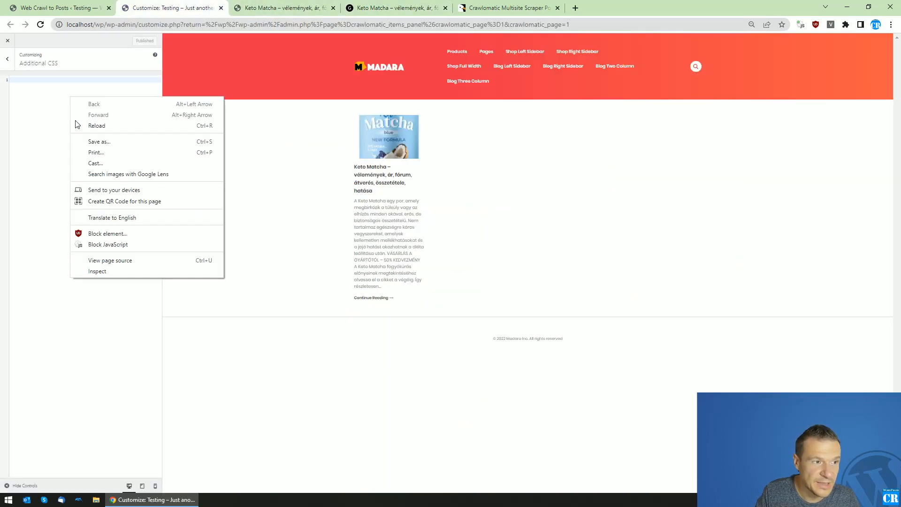
{"action": "mouse_move", "coordinate": [57, 171]}
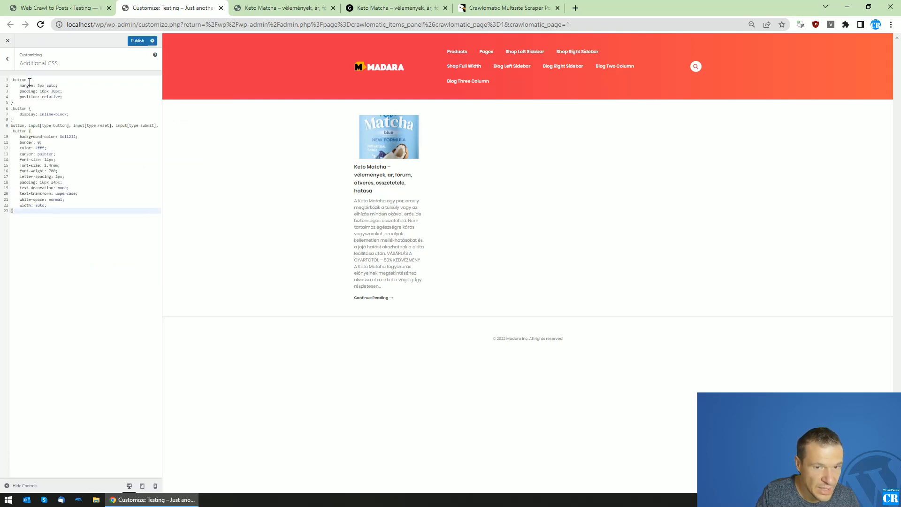
{"action": "mouse_move", "coordinate": [379, 175]}
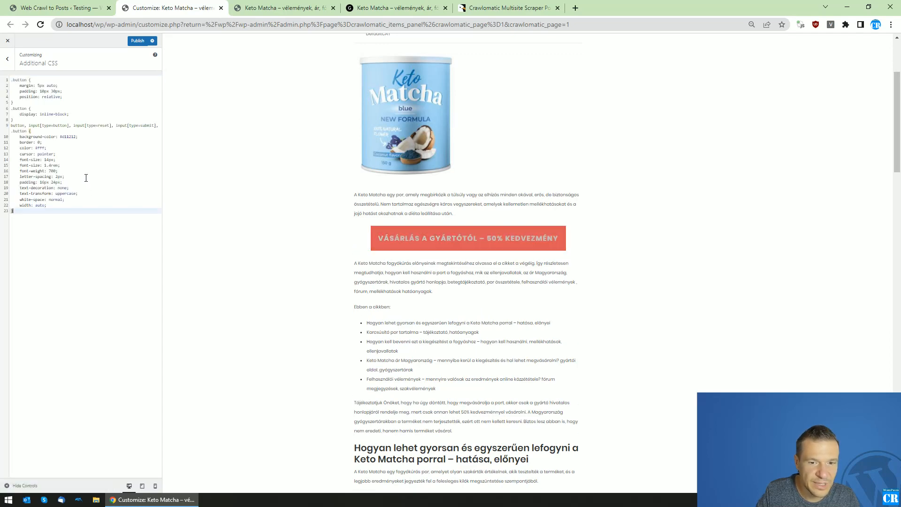
{"action": "left_click", "coordinate": [282, 8]}
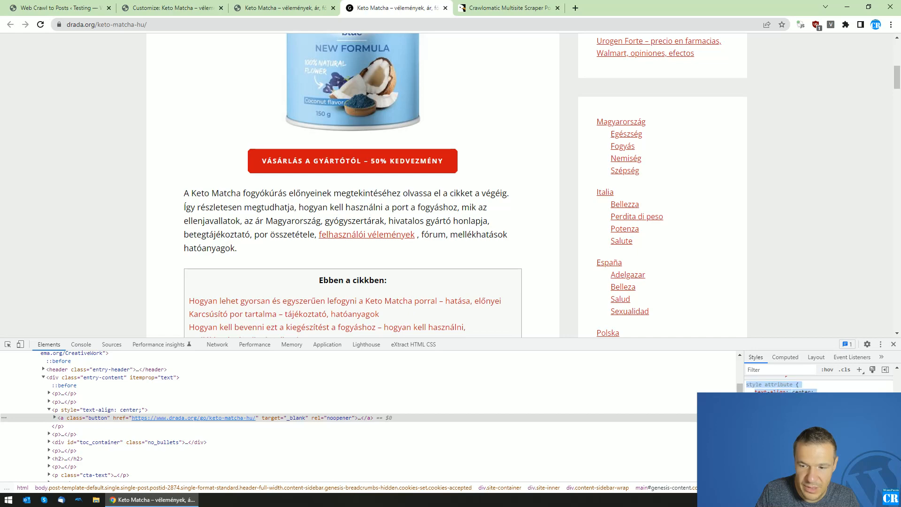
{"action": "right_click", "coordinate": [777, 384]}
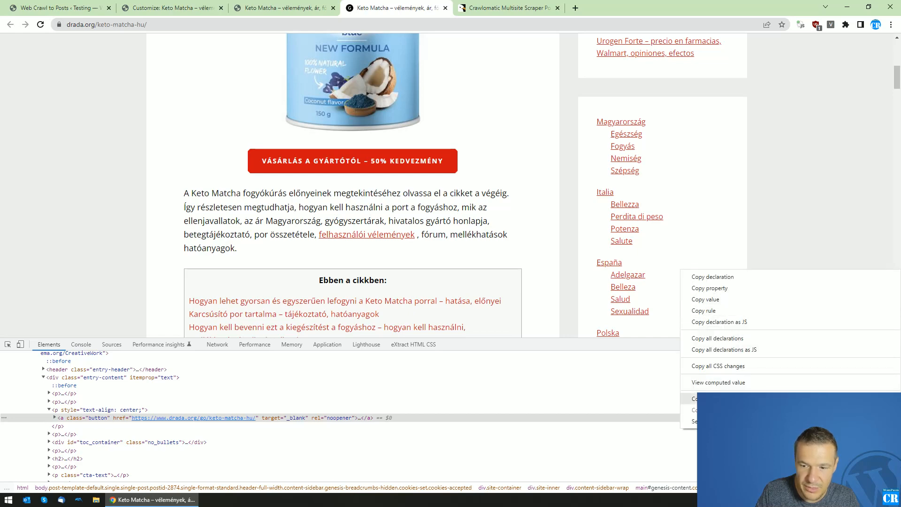
{"action": "left_click", "coordinate": [171, 8]}
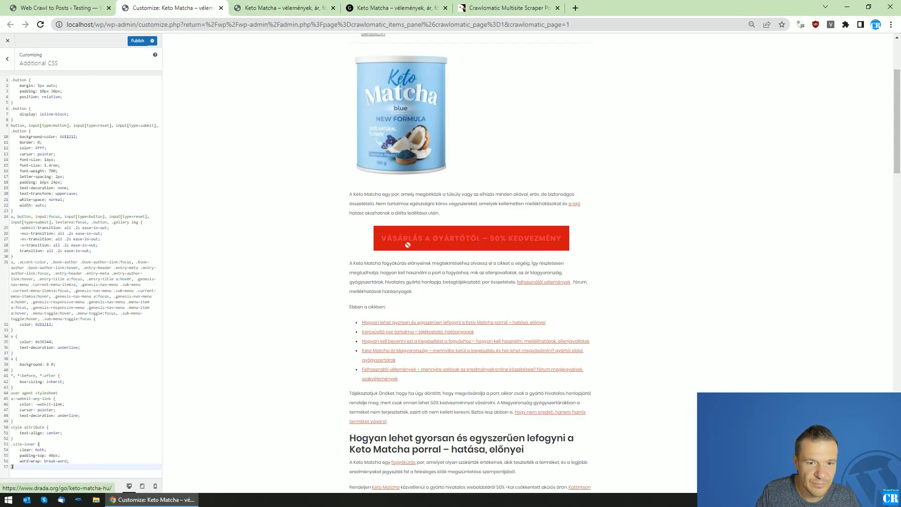
{"action": "mouse_move", "coordinate": [340, 255]}
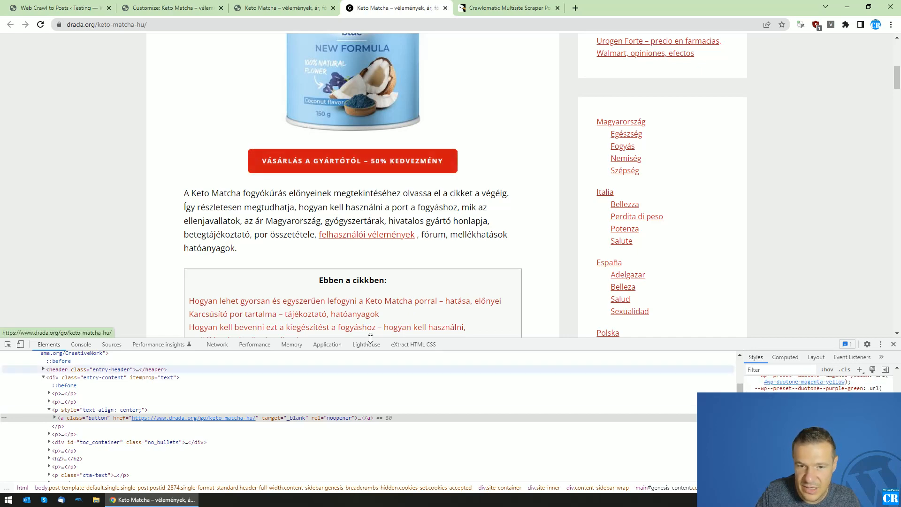
Step: Copy the button's remaining pseudo-element rules, then return to the drada.org article's call-to-action box
{"action": "left_click", "coordinate": [95, 410]}
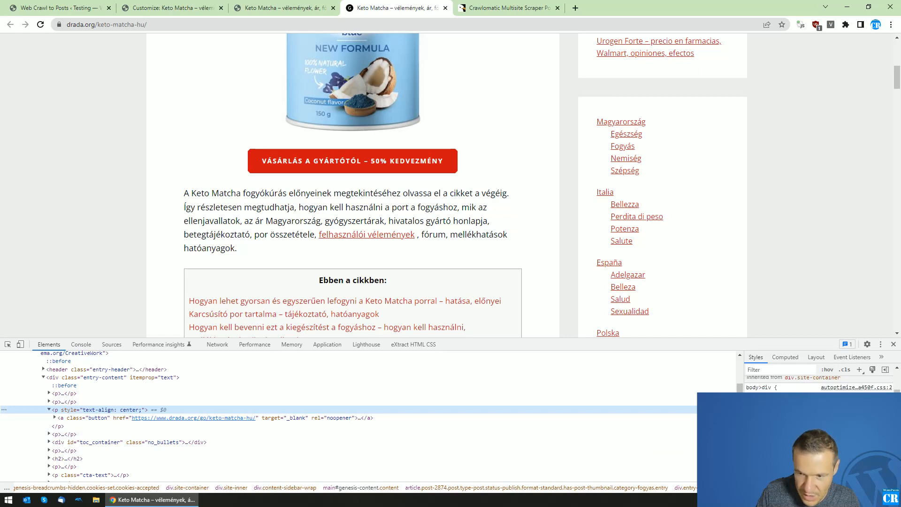
{"action": "left_click", "coordinate": [89, 418]}
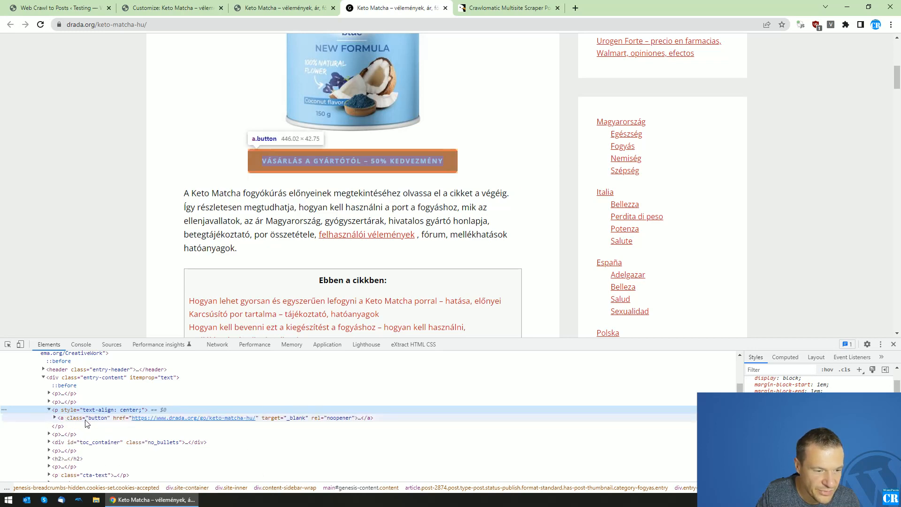
{"action": "mouse_move", "coordinate": [56, 409]}
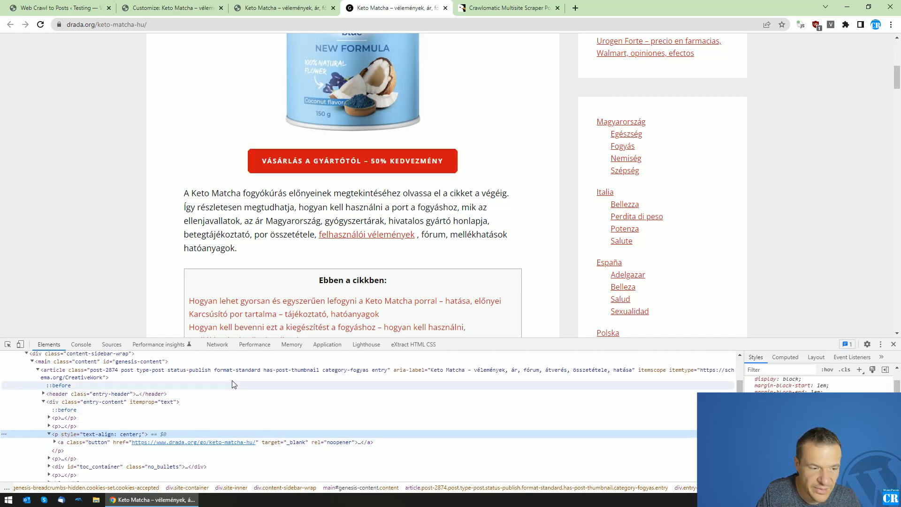
{"action": "left_click", "coordinate": [101, 417]}
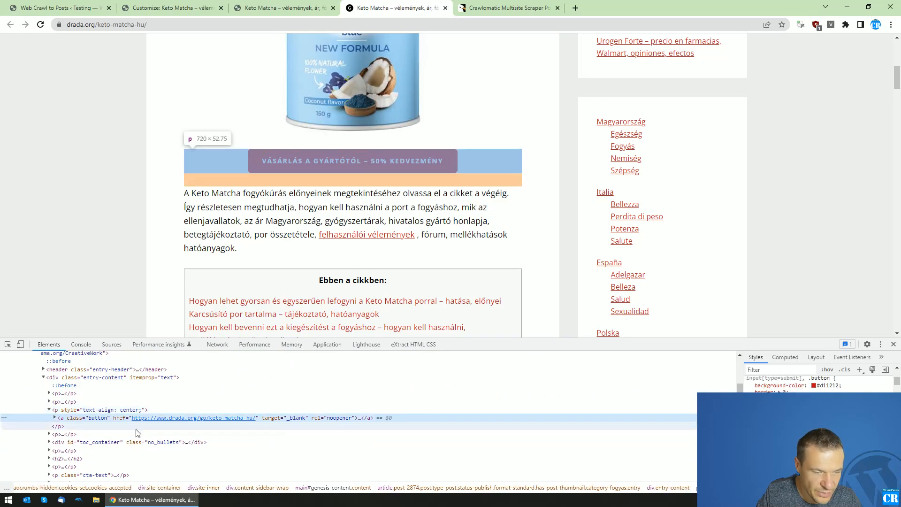
{"action": "left_click", "coordinate": [173, 8]}
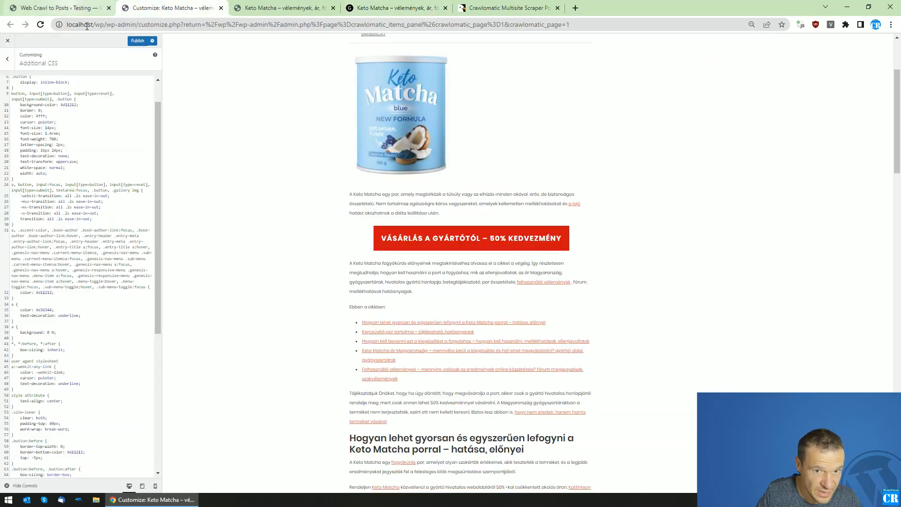
{"action": "left_click", "coordinate": [395, 7]}
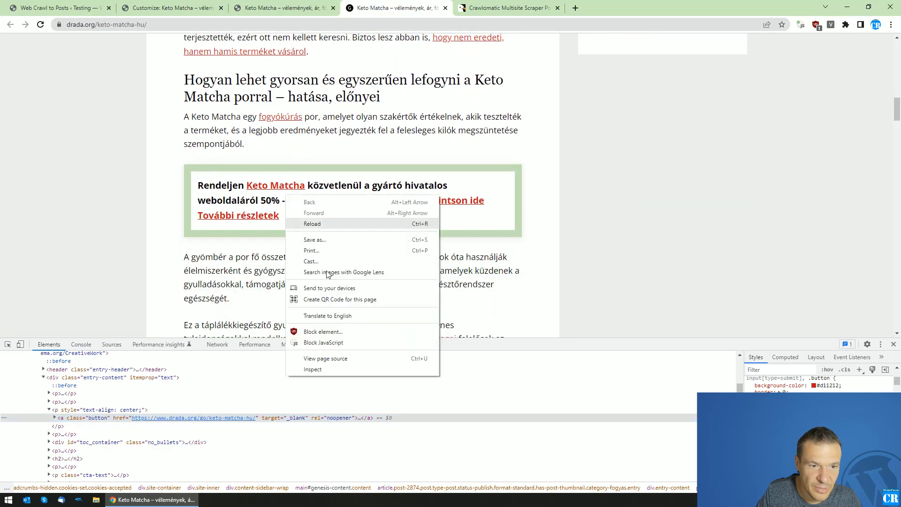
Step: Copy the p.cta-text box rule into Additional CSS so the preview shows the green-bordered promo box
{"action": "left_click", "coordinate": [313, 369]}
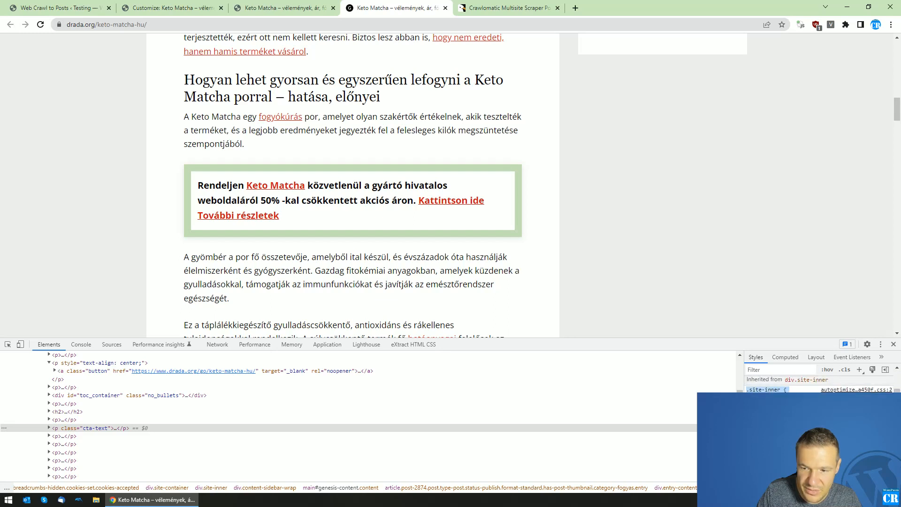
{"action": "right_click", "coordinate": [764, 390]}
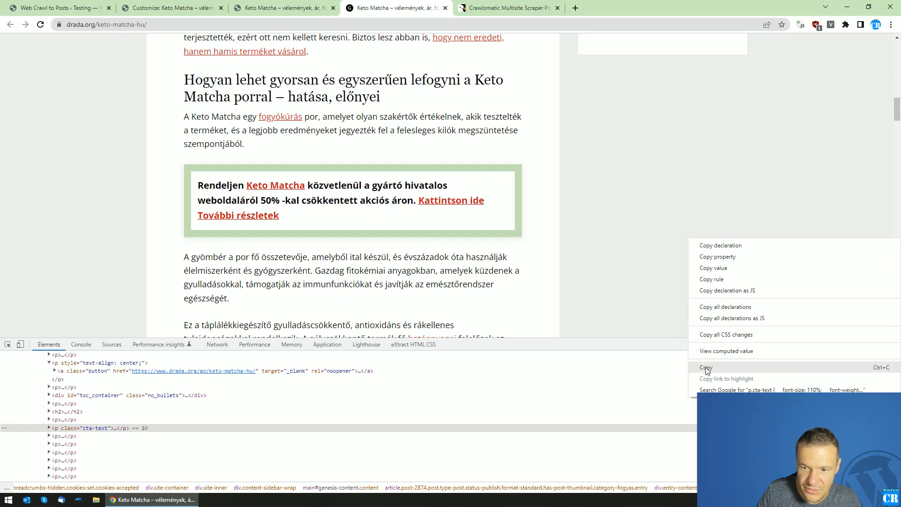
{"action": "left_click", "coordinate": [170, 8]}
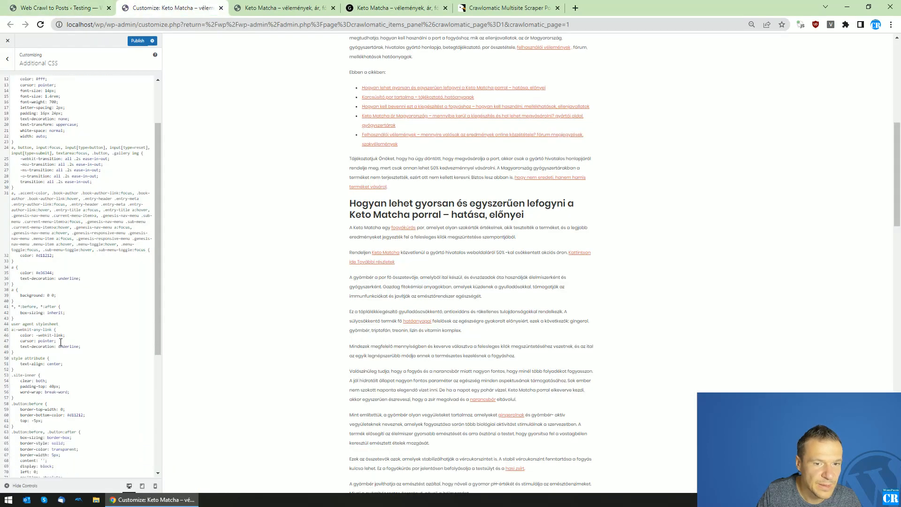
{"action": "scroll", "scroll_direction": "down", "scroll_amount": 3}
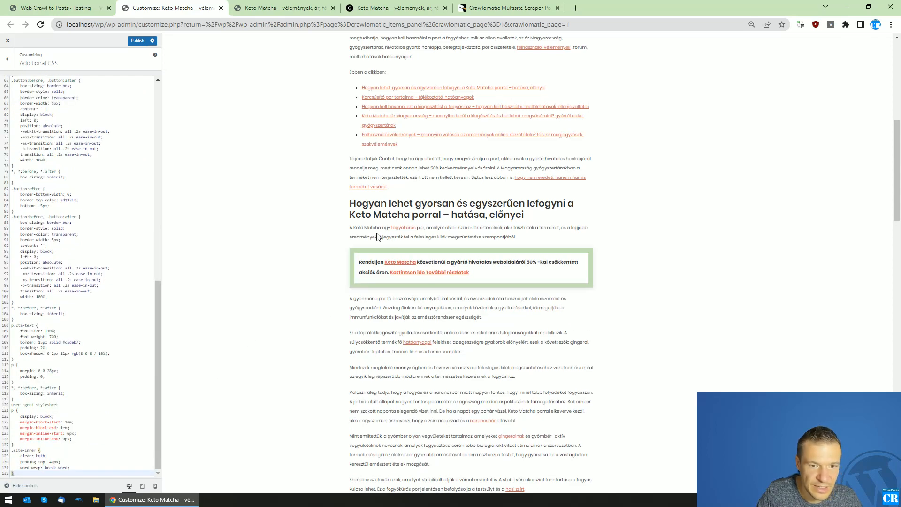
{"action": "mouse_move", "coordinate": [400, 262]}
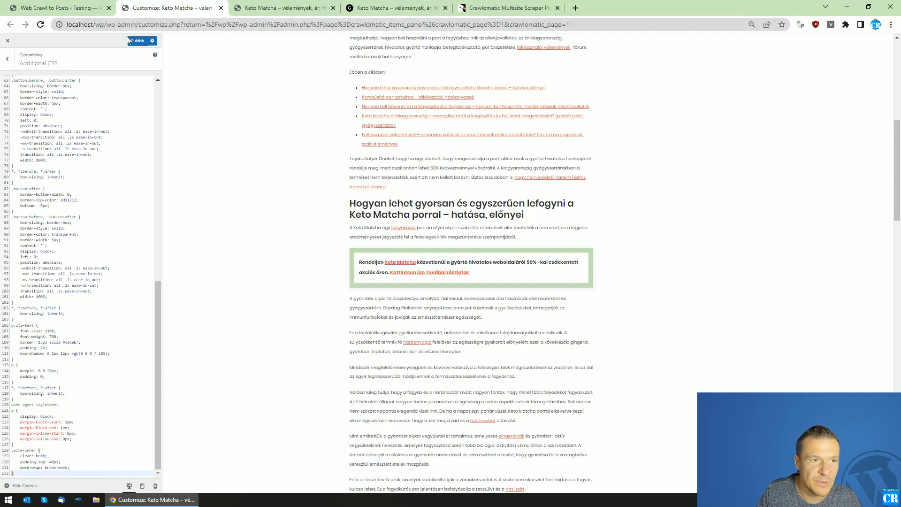
Step: Publish the CSS and verify the live Keto Matcha post shows the red button and green box
{"action": "left_click", "coordinate": [139, 40]}
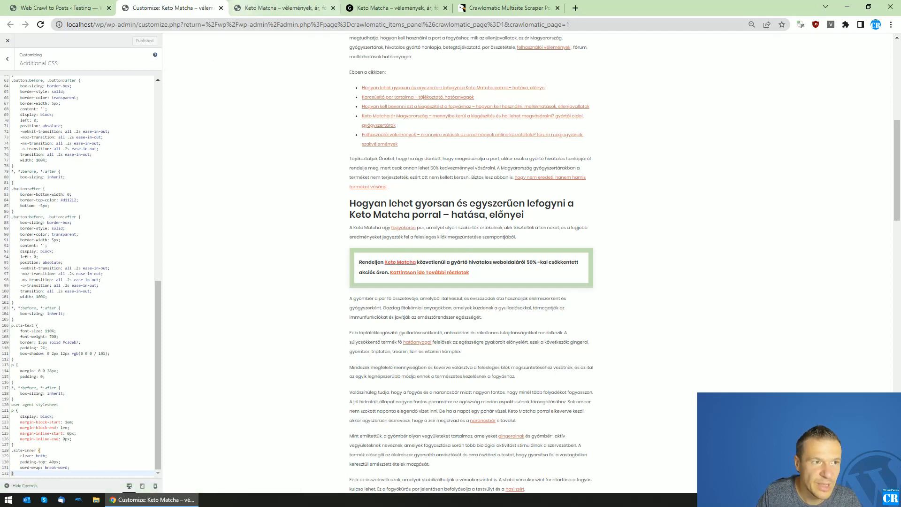
{"action": "left_click", "coordinate": [282, 8]}
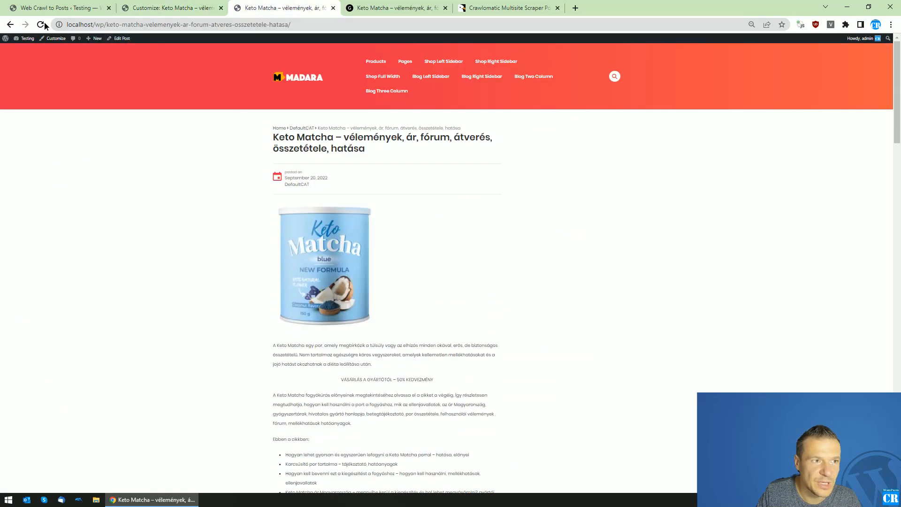
{"action": "scroll", "scroll_direction": "down", "scroll_amount": 3}
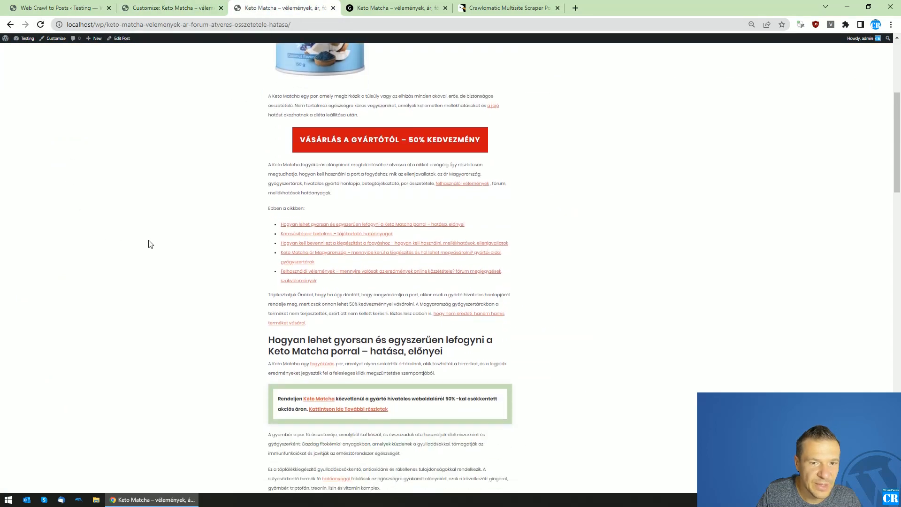
{"action": "mouse_move", "coordinate": [203, 270]}
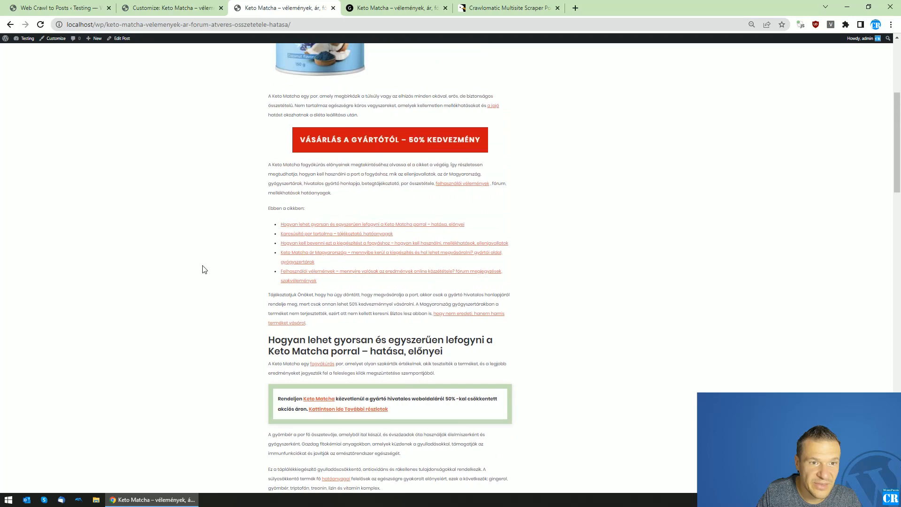
{"action": "scroll", "scroll_direction": "up", "scroll_amount": 3}
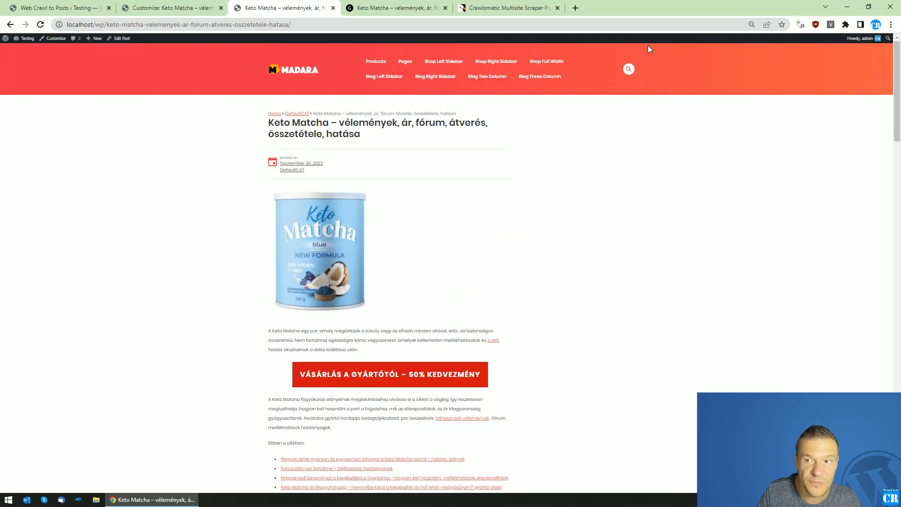
{"action": "scroll", "scroll_direction": "down", "scroll_amount": 3}
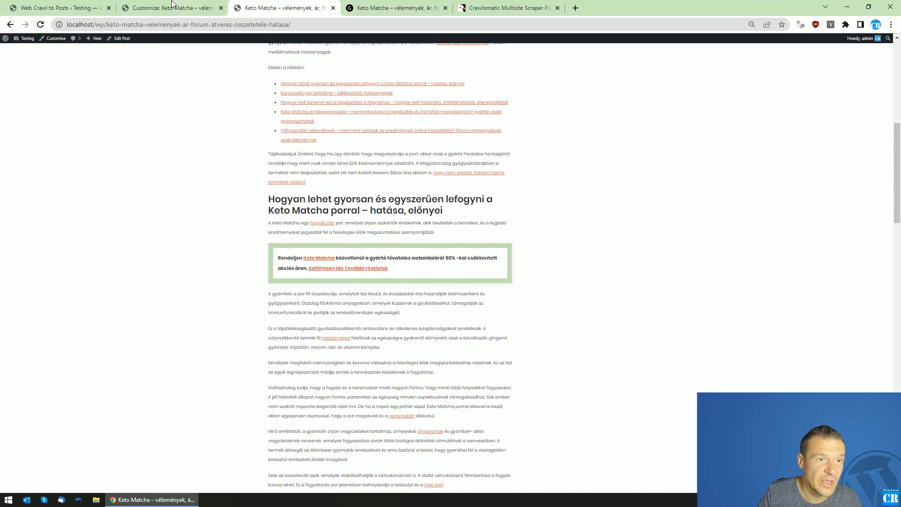
{"action": "left_click", "coordinate": [54, 7]}
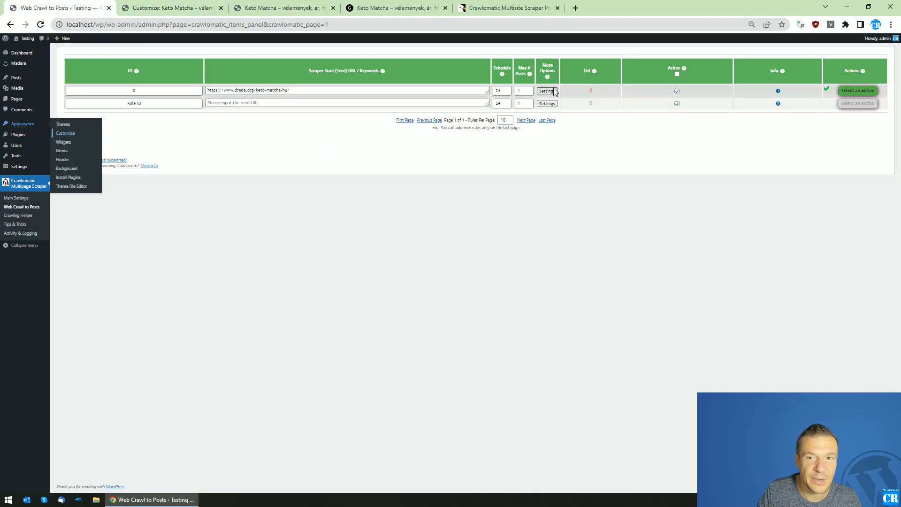
Step: Compare the rule's advanced settings with the local and source Keto Matcha posts
{"action": "left_click", "coordinate": [546, 90]}
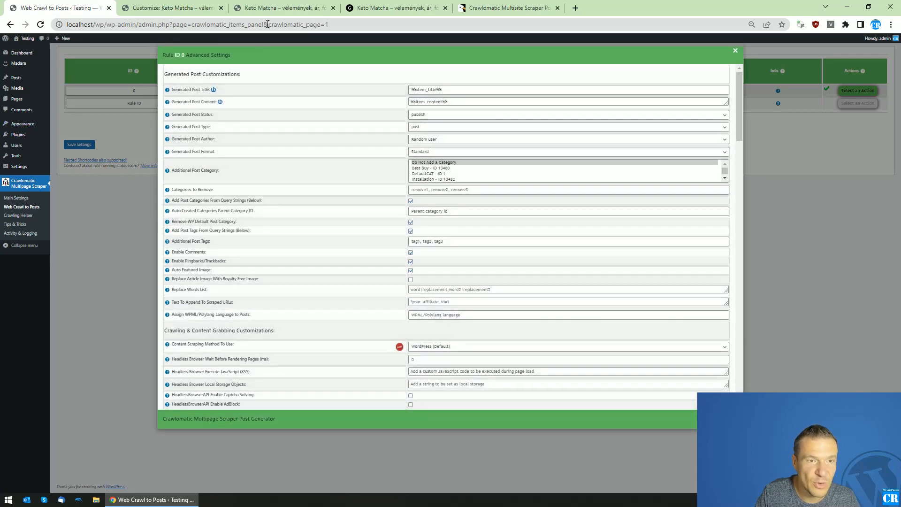
{"action": "left_click", "coordinate": [281, 7]}
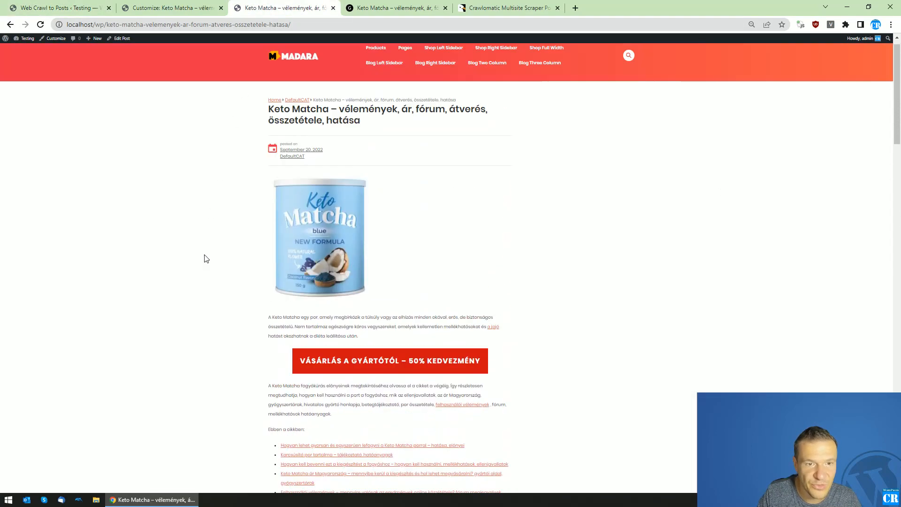
{"action": "scroll", "scroll_direction": "down", "scroll_amount": 3}
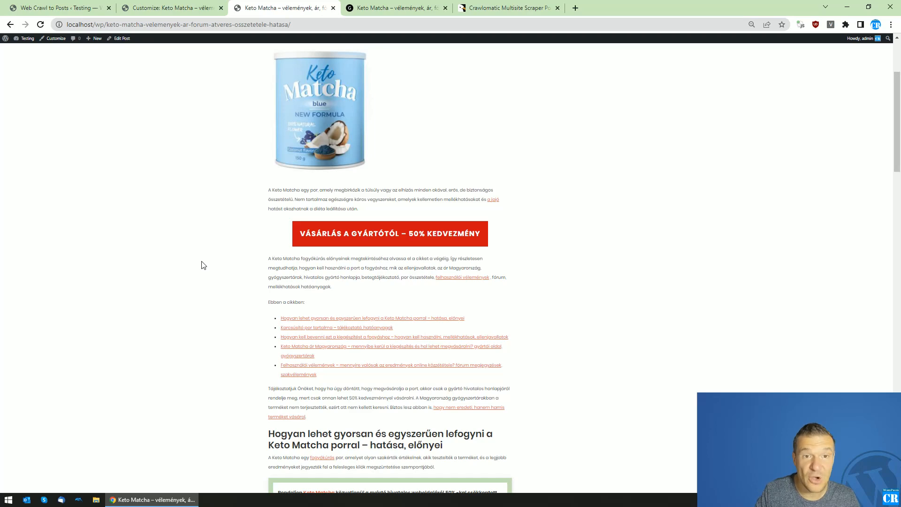
{"action": "left_click", "coordinate": [55, 38]}
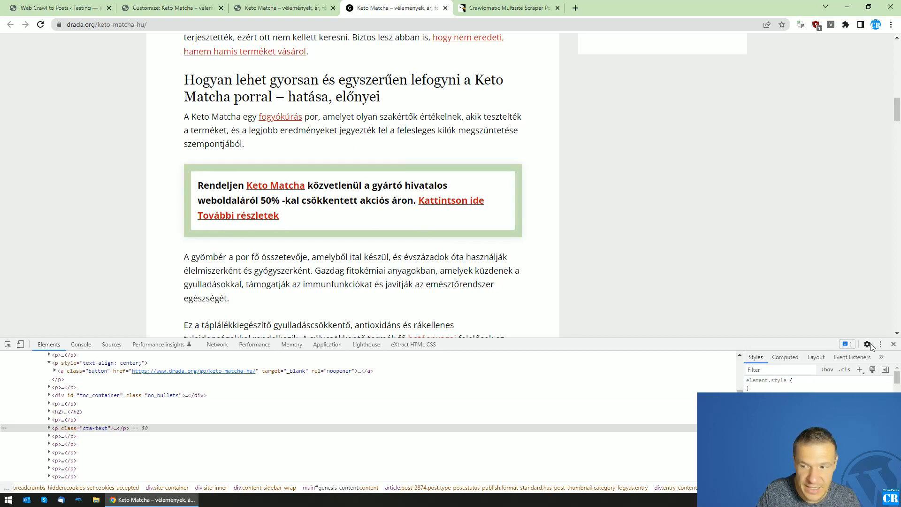
{"action": "left_click", "coordinate": [171, 7]}
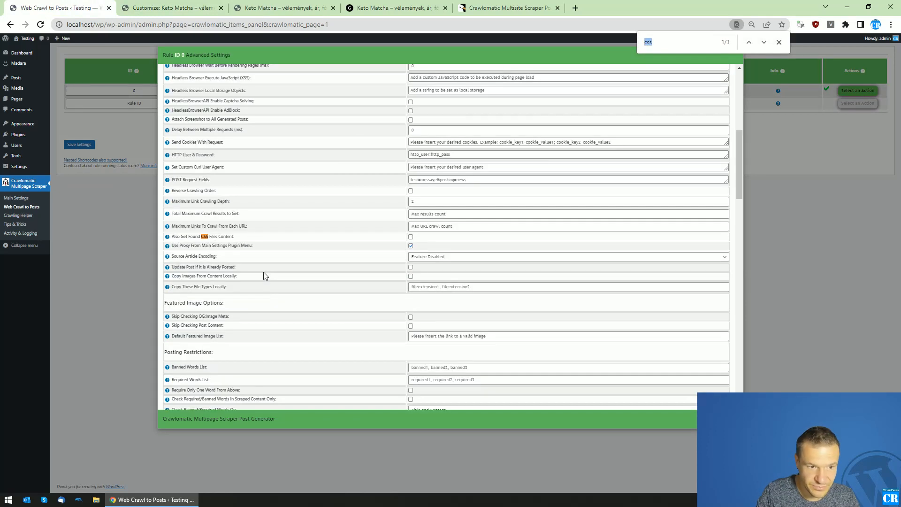
{"action": "mouse_move", "coordinate": [204, 236]}
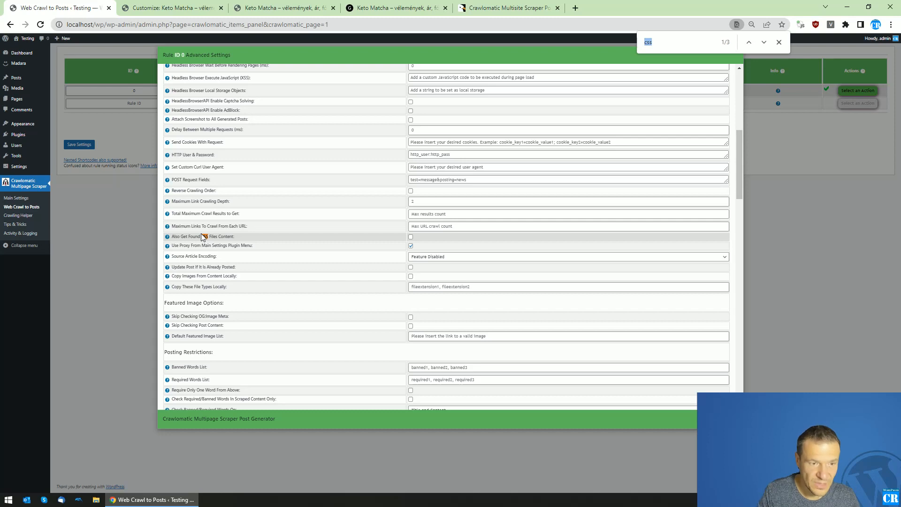
{"action": "mouse_move", "coordinate": [212, 243]}
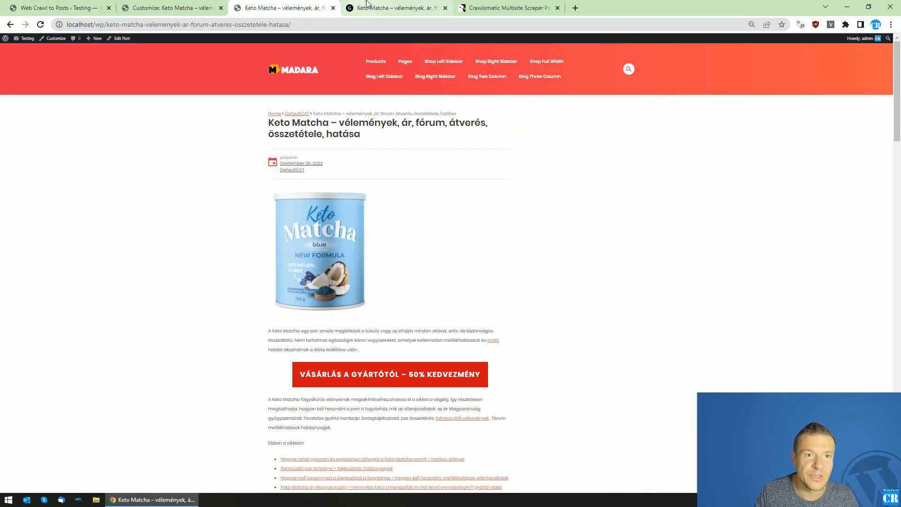
Step: Recheck the source article against the rule settings, then view the Crawlomatic CodeCanyon sales page
{"action": "left_click", "coordinate": [396, 8]}
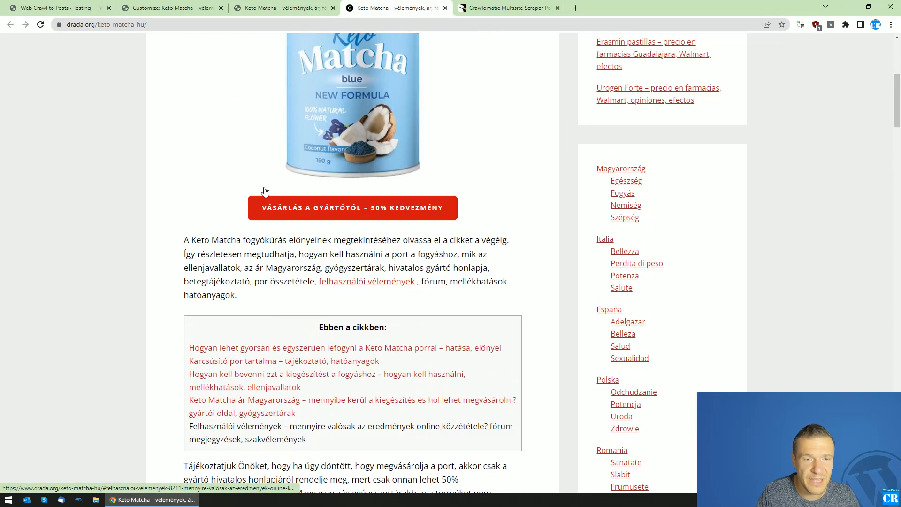
{"action": "scroll", "scroll_direction": "up", "scroll_amount": 3}
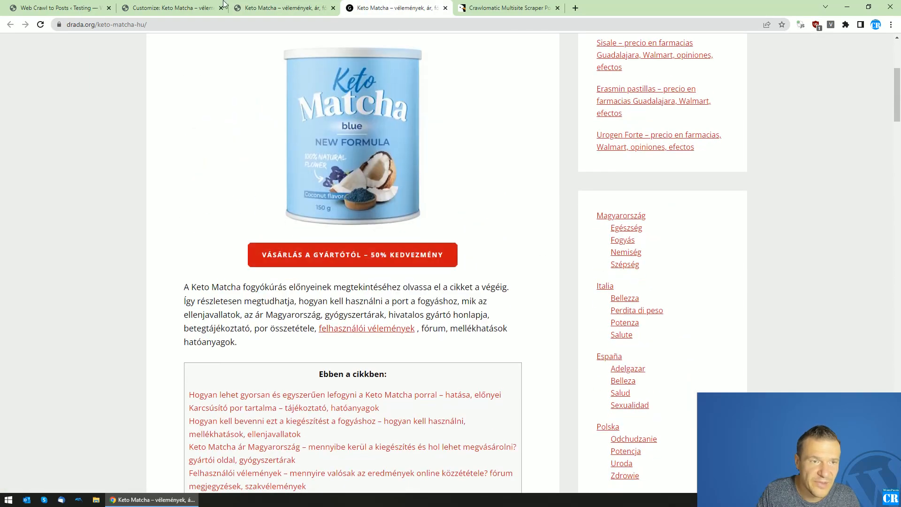
{"action": "left_click", "coordinate": [55, 7]}
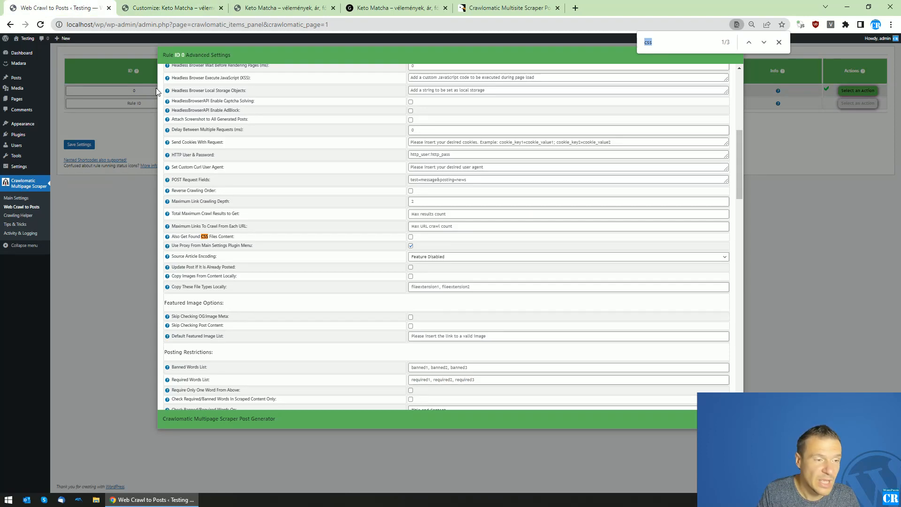
{"action": "mouse_move", "coordinate": [150, 96]}
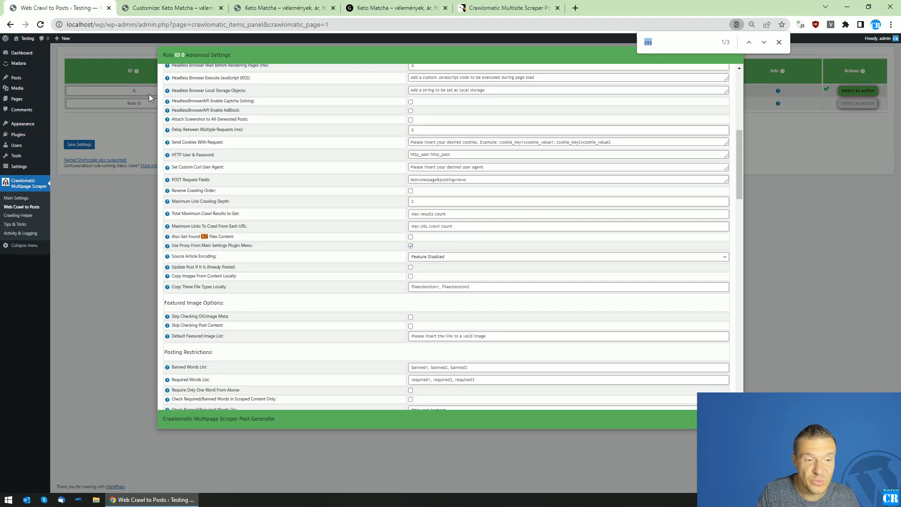
{"action": "mouse_move", "coordinate": [127, 127]}
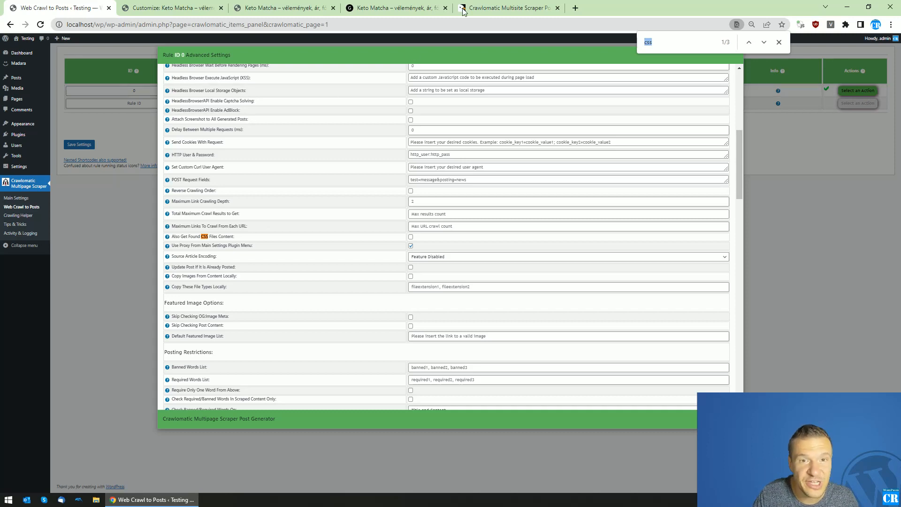
{"action": "left_click", "coordinate": [508, 8]}
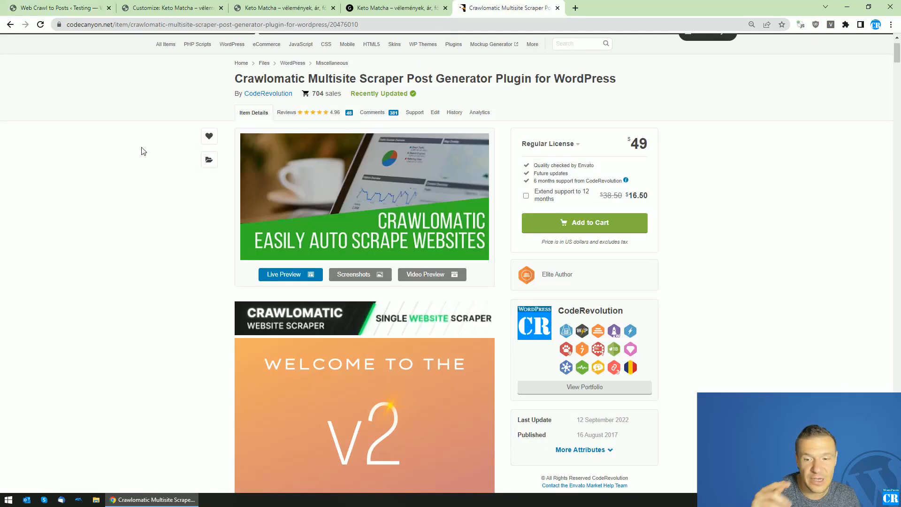